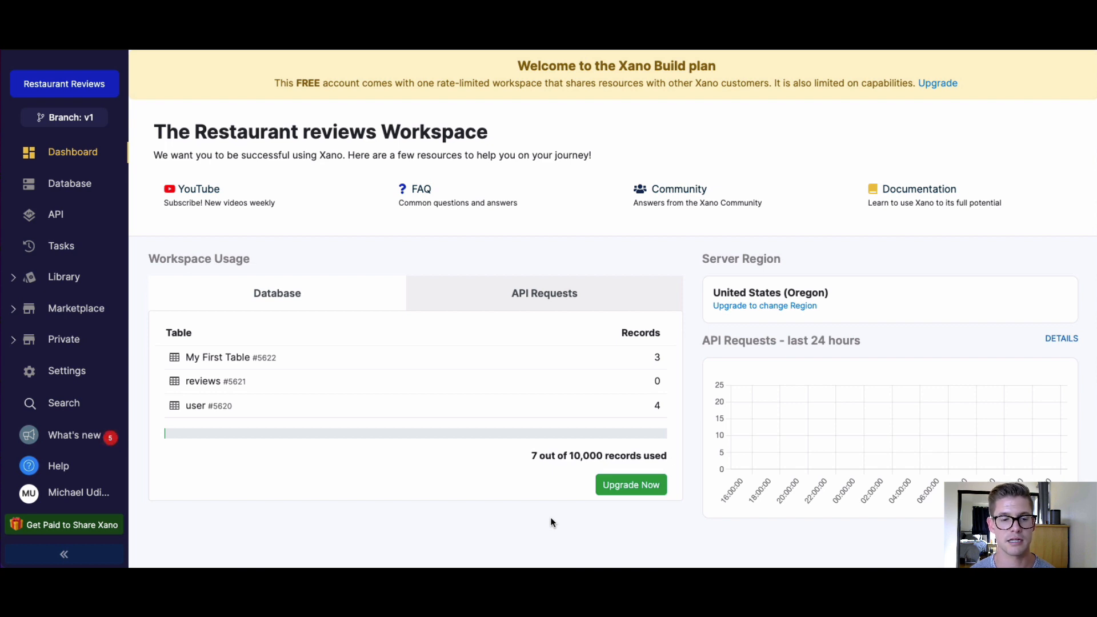
pyautogui.moveTo(86, 488)
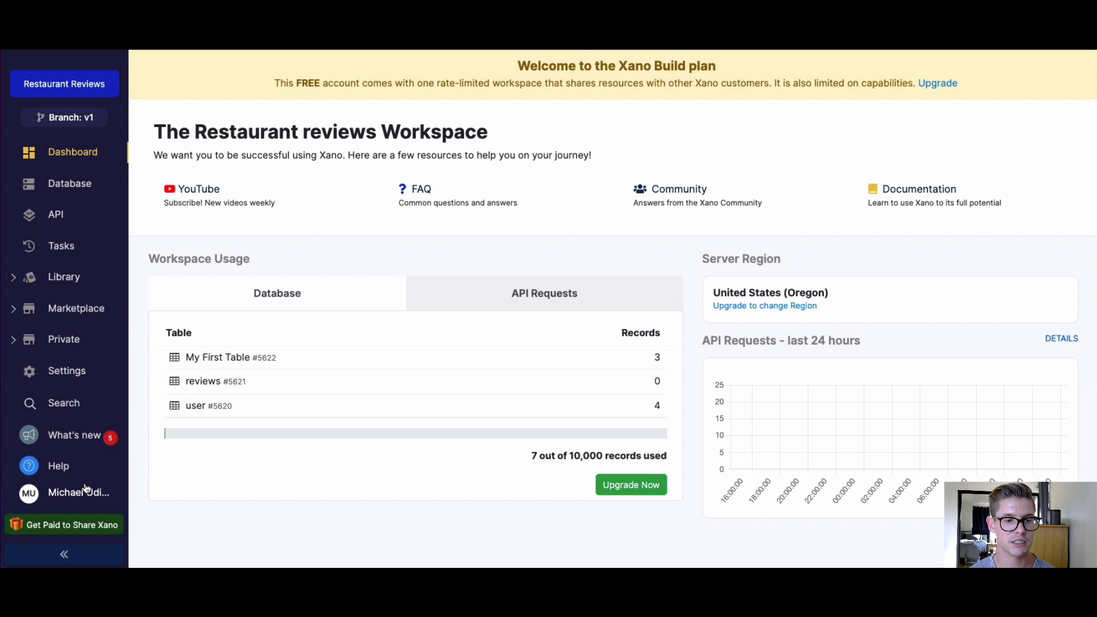
# Open the Account settings page from the profile menu in the sidebar
pyautogui.click(78, 491)
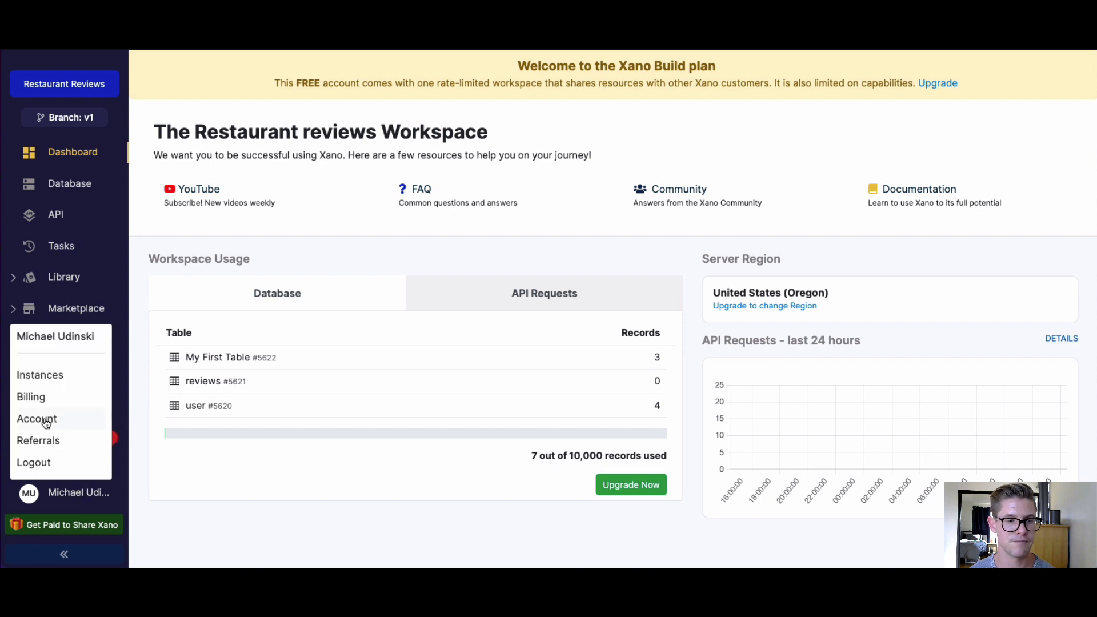
pyautogui.click(37, 418)
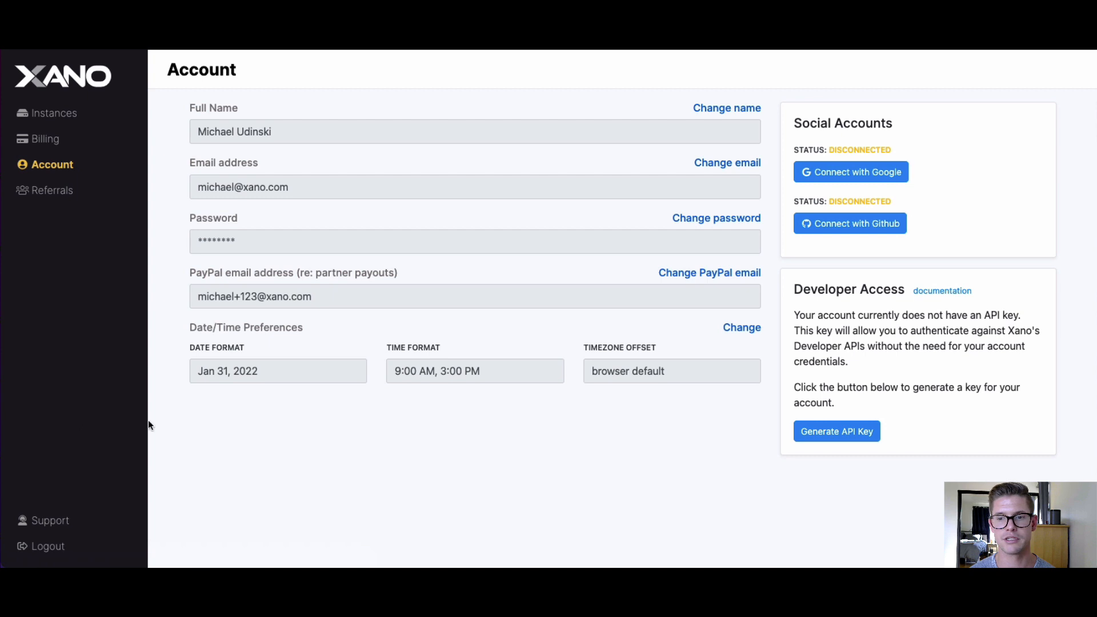
pyautogui.moveTo(887, 358)
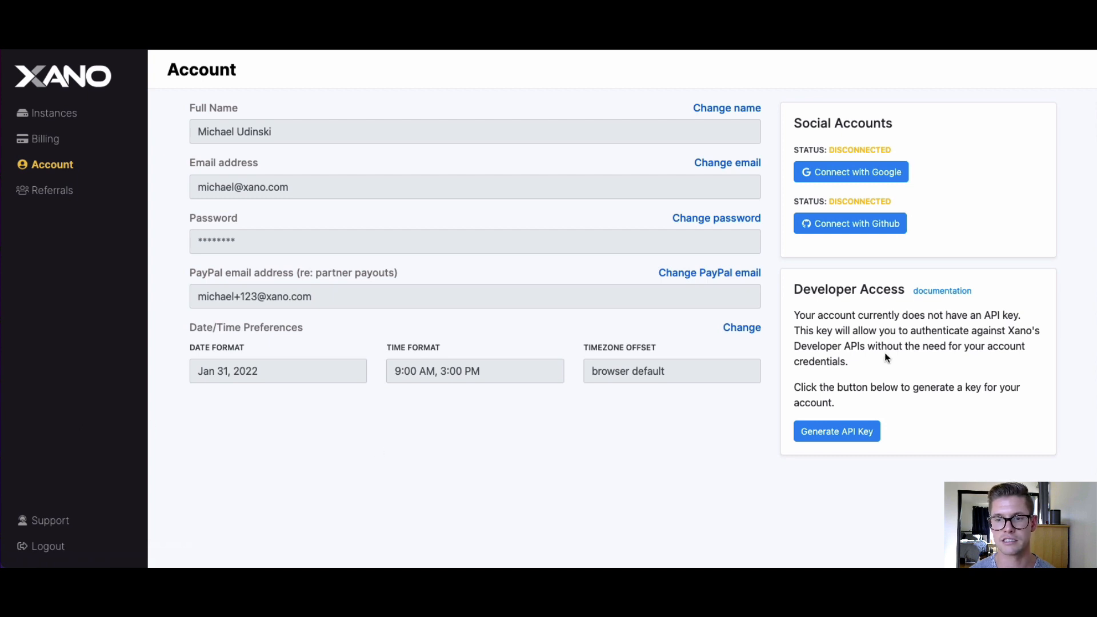
pyautogui.moveTo(942, 291)
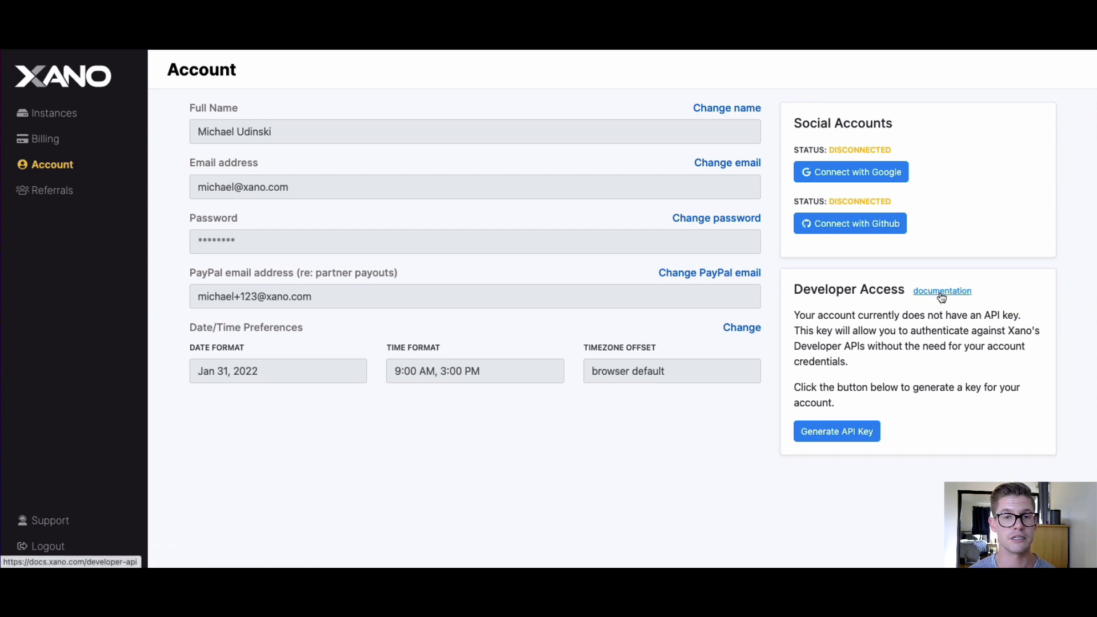
pyautogui.moveTo(944, 331)
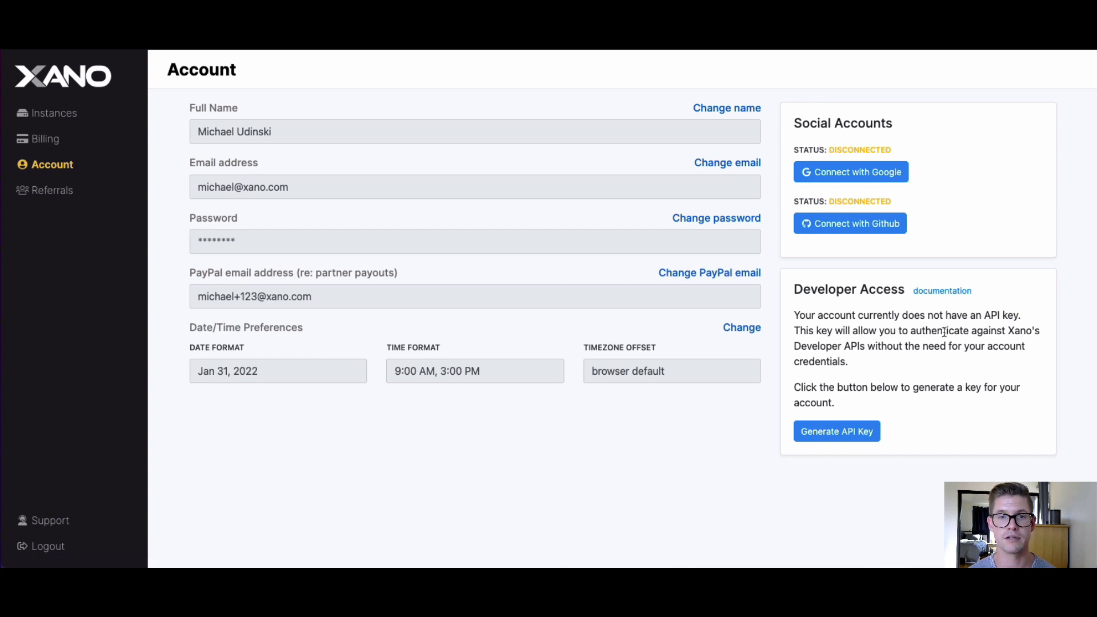
pyautogui.moveTo(945, 338)
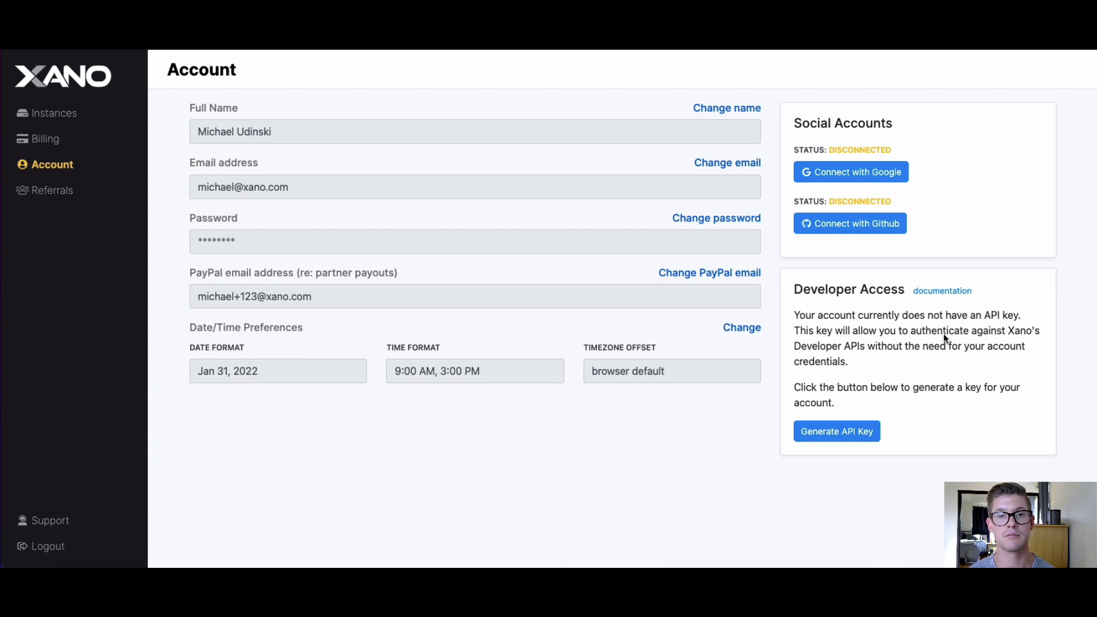
pyautogui.moveTo(846, 435)
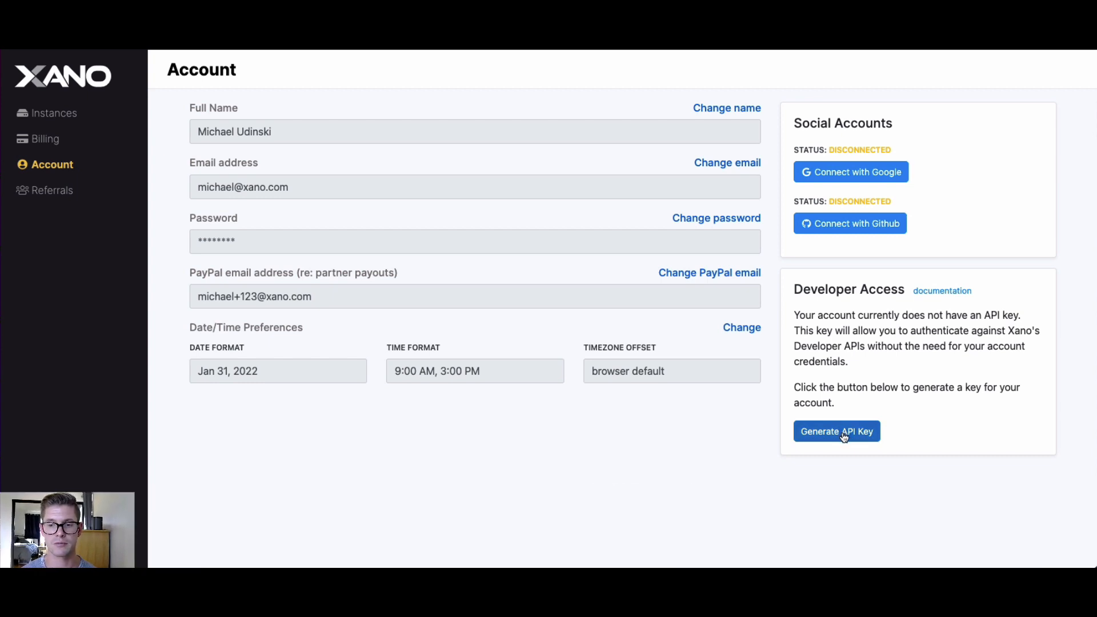
# Generate a private developer API key and switch to the Swagger documentation
pyautogui.click(836, 431)
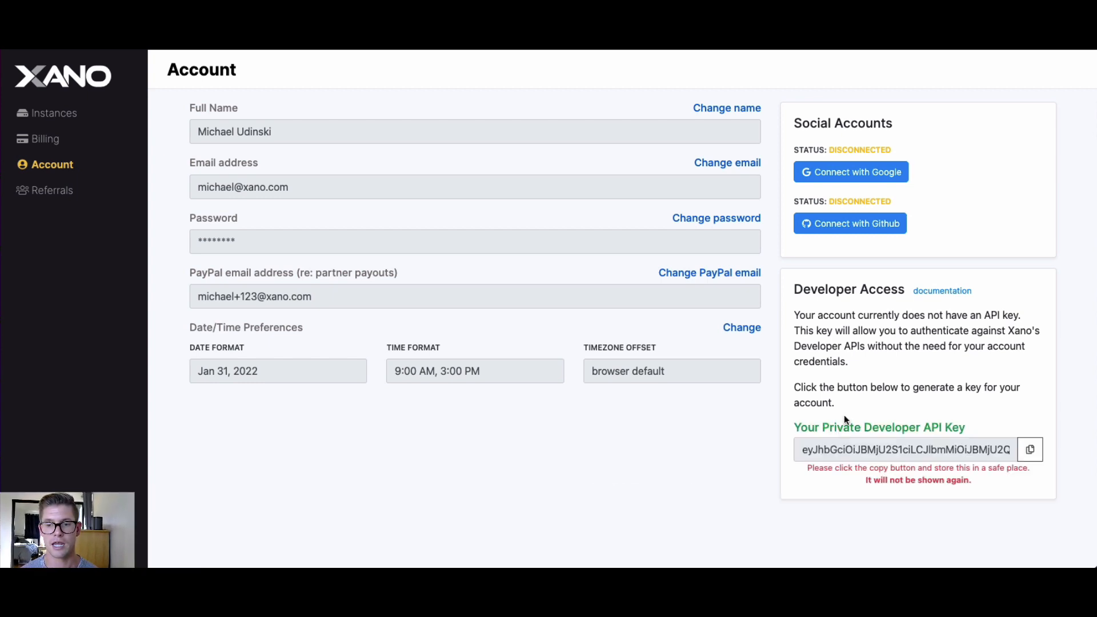
pyautogui.moveTo(835, 479)
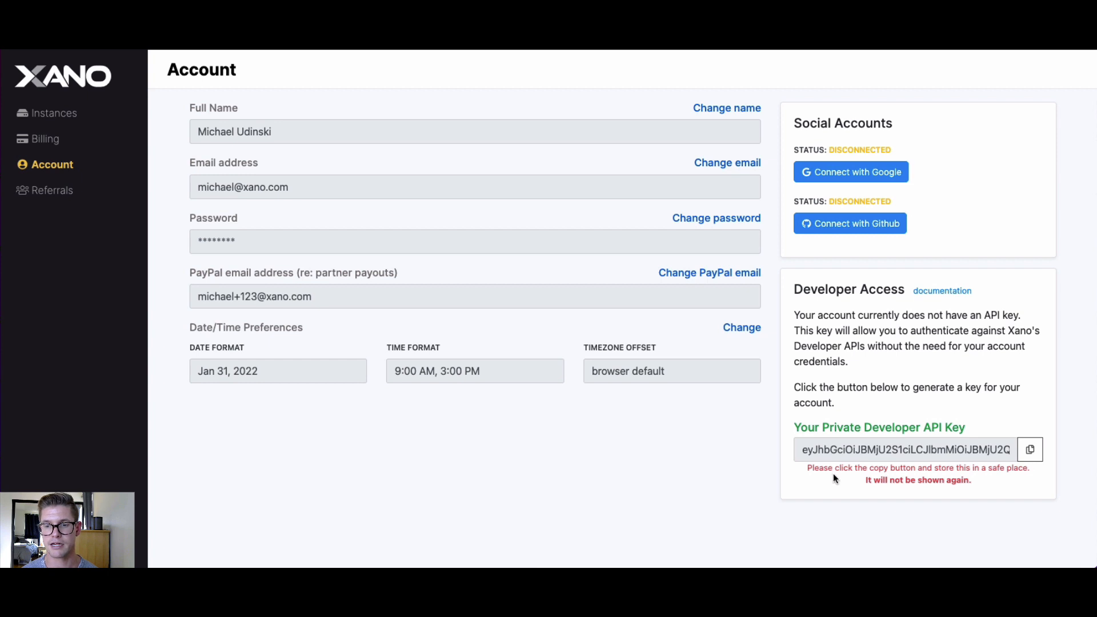
pyautogui.moveTo(909, 475)
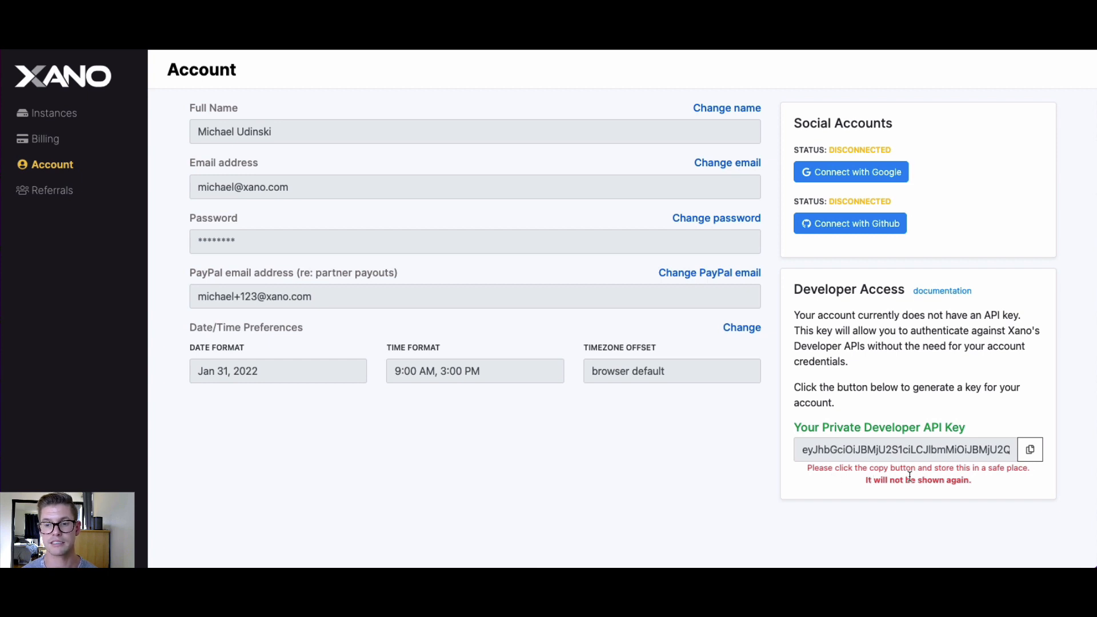
pyautogui.moveTo(1017, 477)
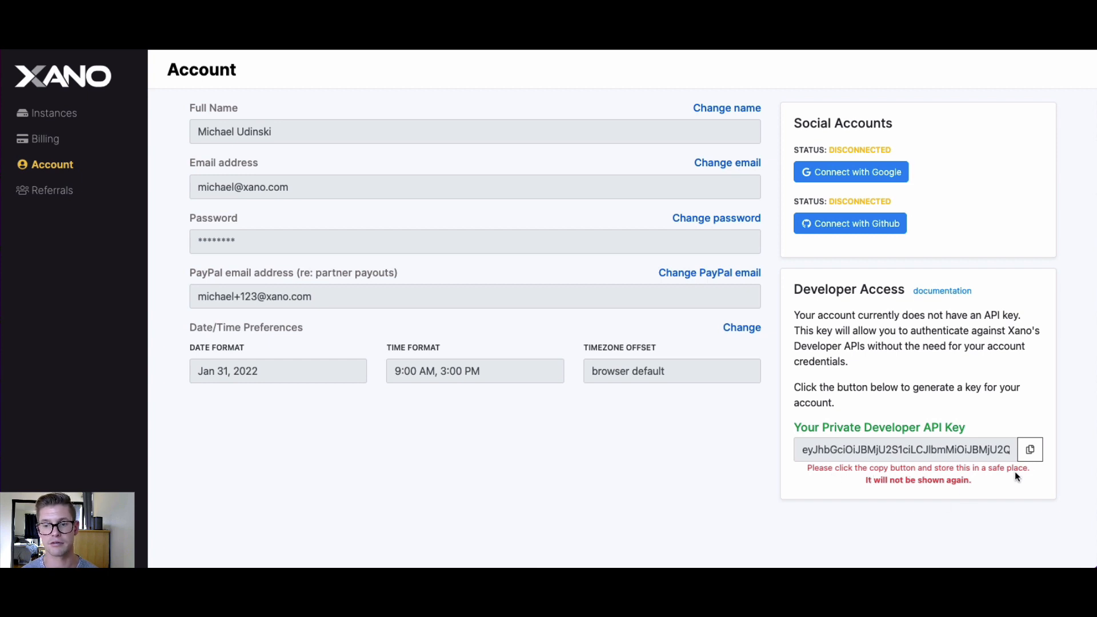
pyautogui.moveTo(1002, 481)
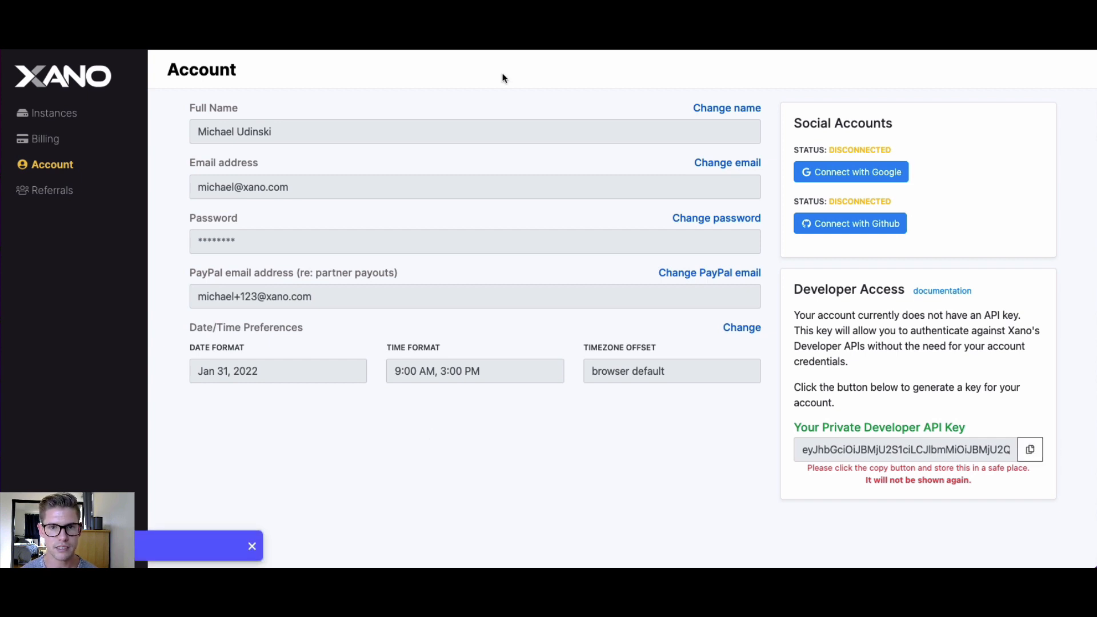
pyautogui.click(941, 291)
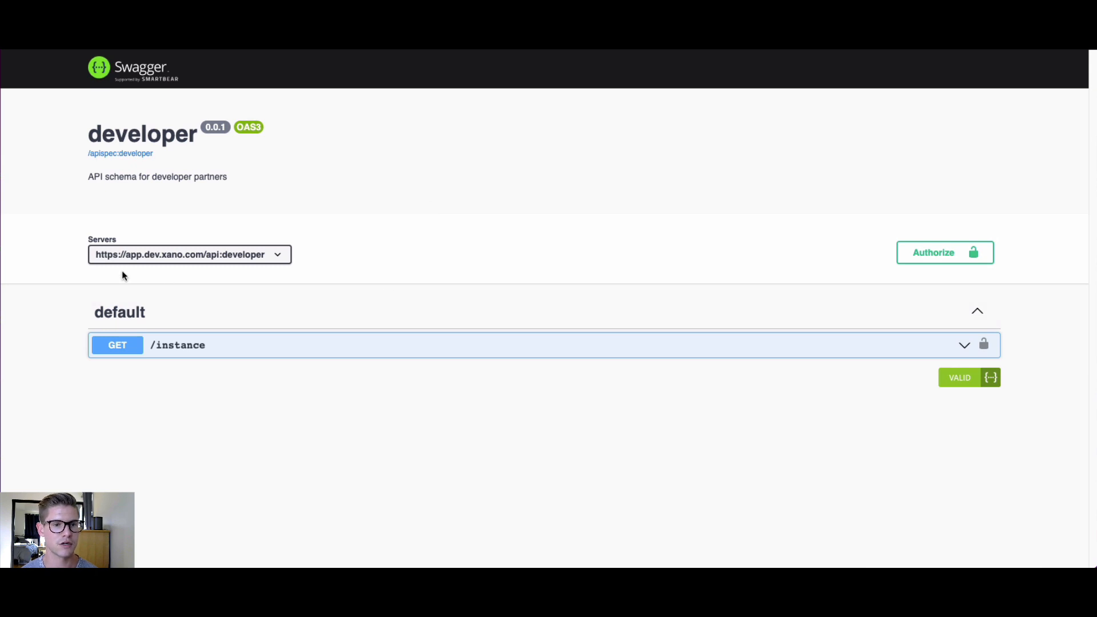
pyautogui.moveTo(148, 259)
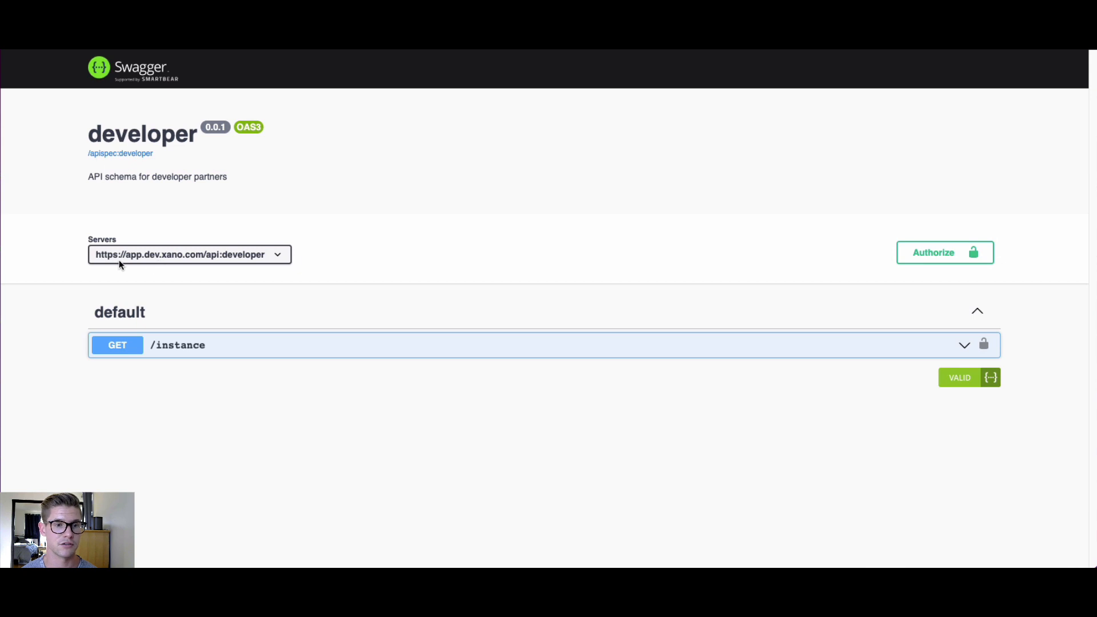
pyautogui.moveTo(218, 270)
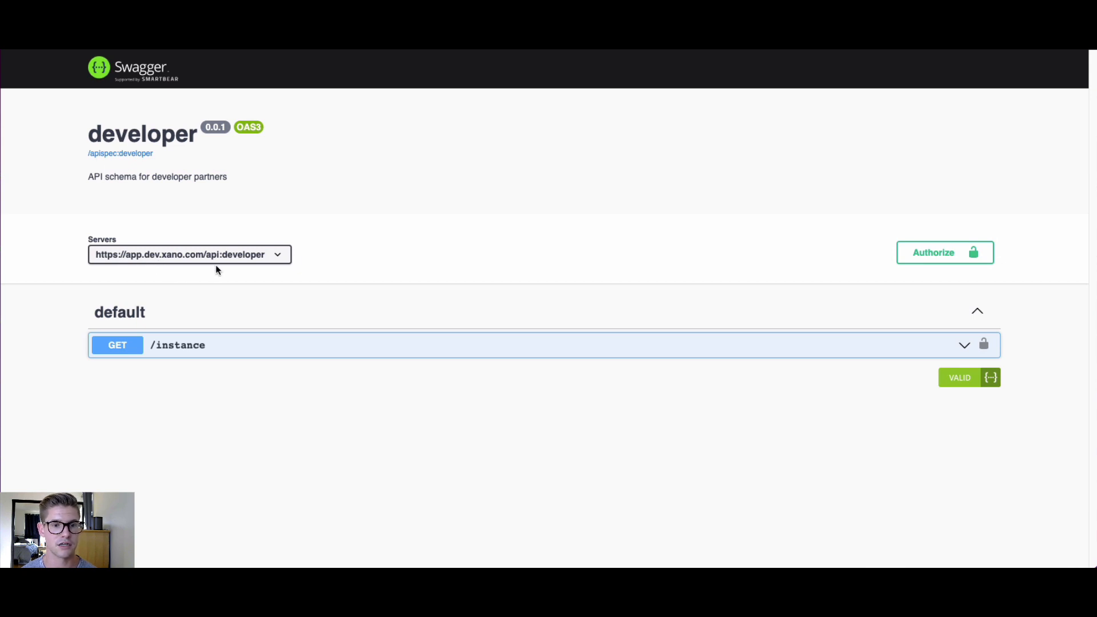
pyautogui.moveTo(228, 268)
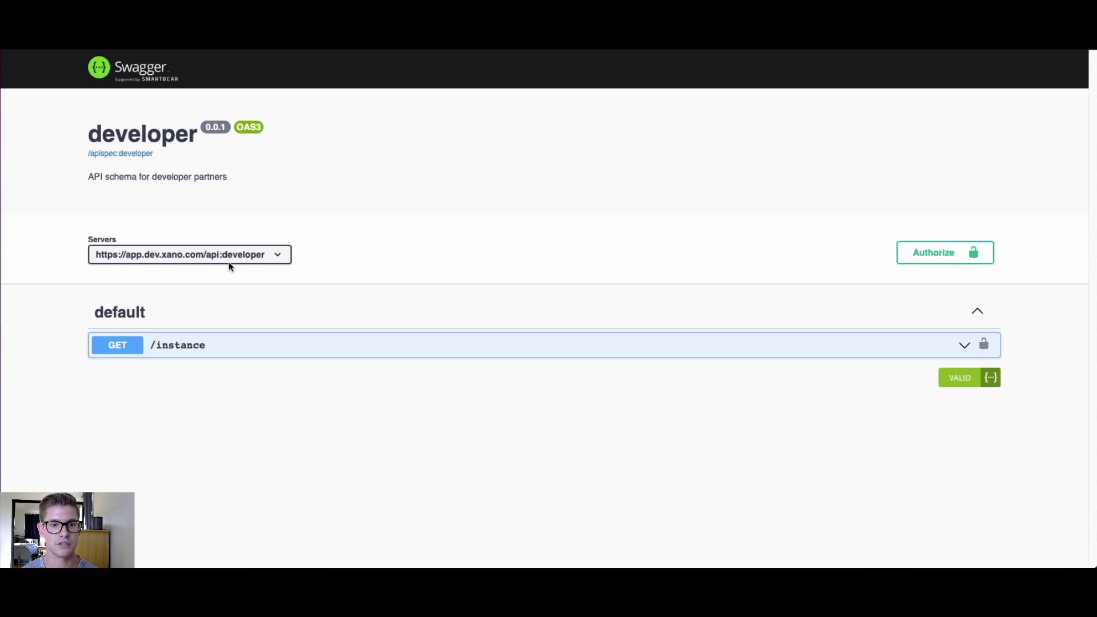
pyautogui.moveTo(176, 515)
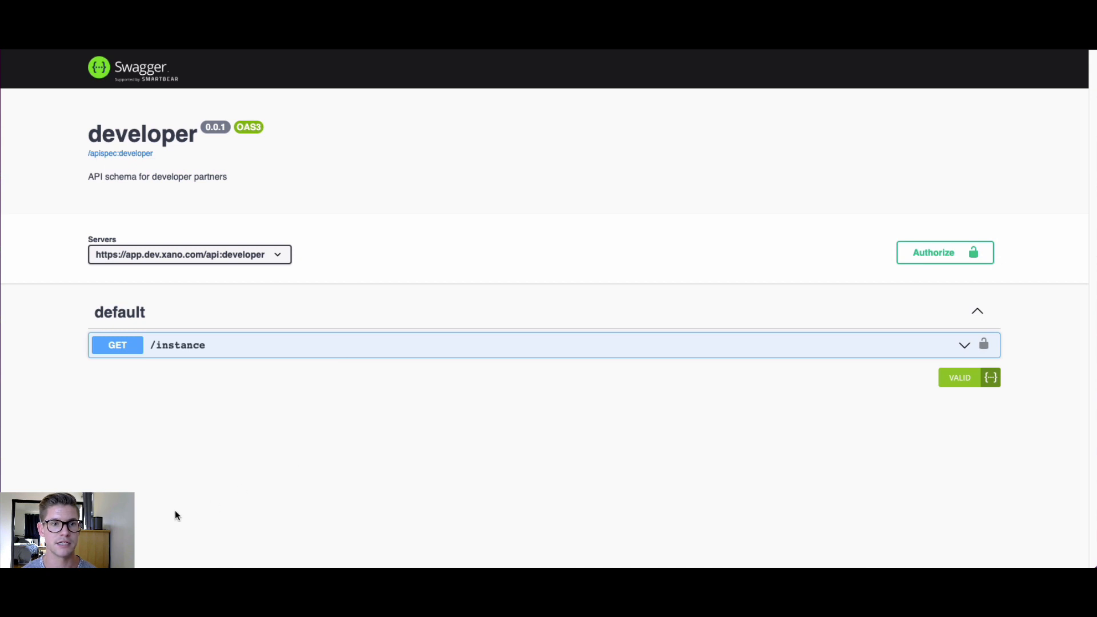
pyautogui.moveTo(656, 273)
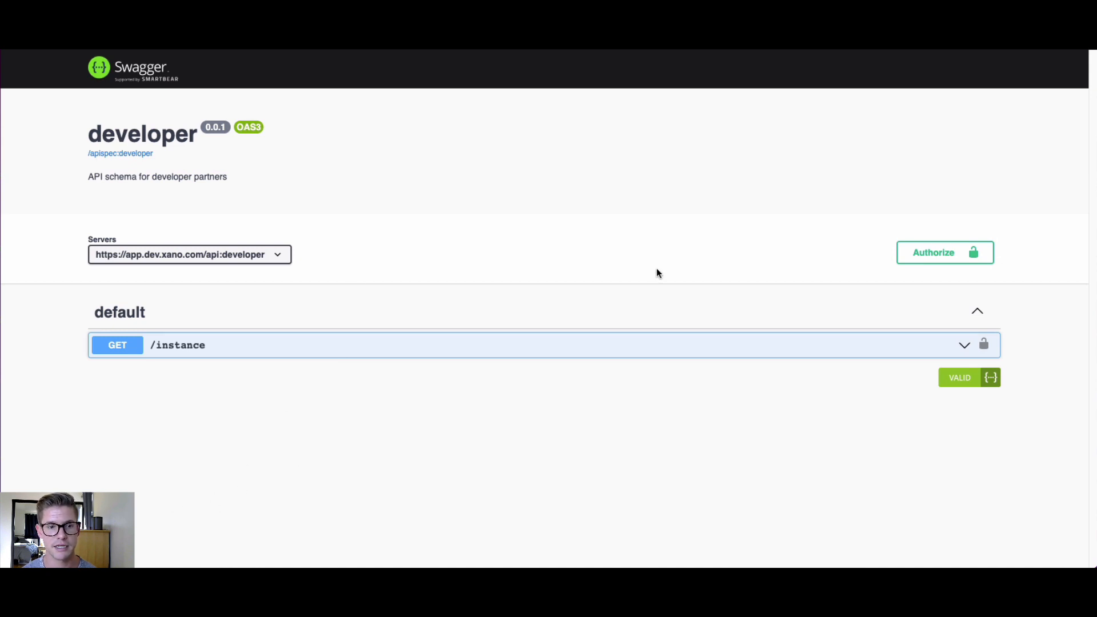
pyautogui.moveTo(866, 290)
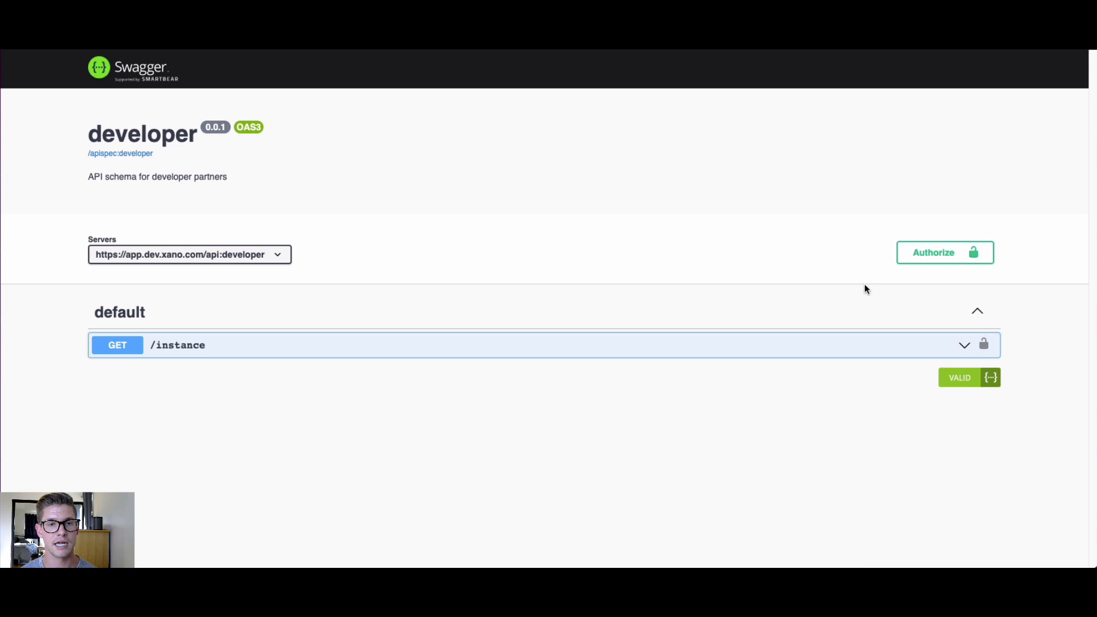
pyautogui.moveTo(936, 253)
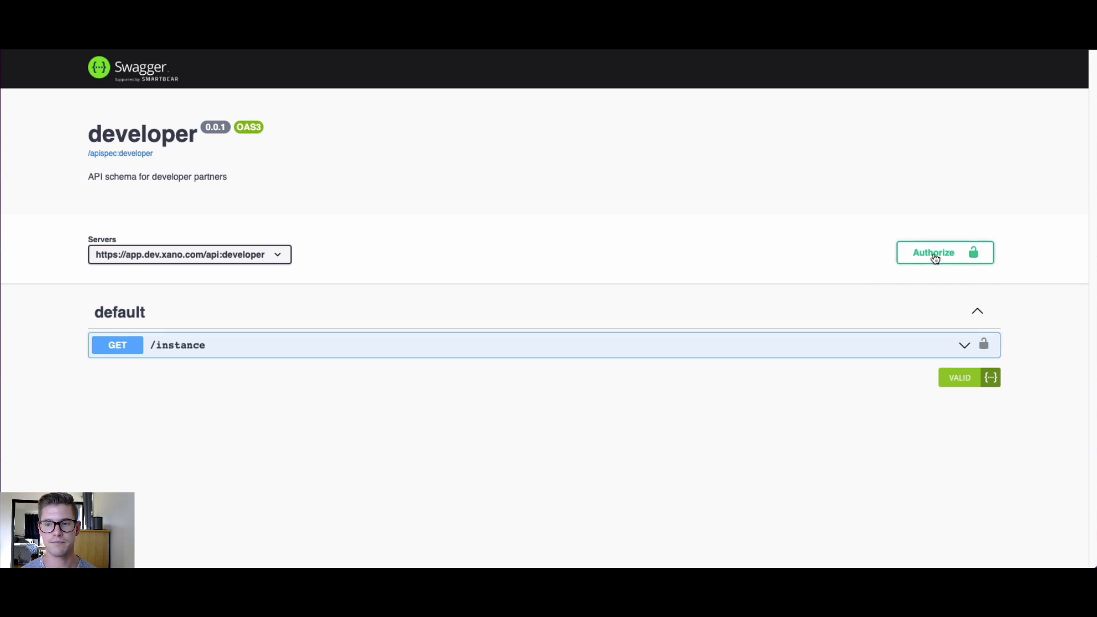
# Authorize the developer API with the bearer API key and close the dialog
pyautogui.click(943, 252)
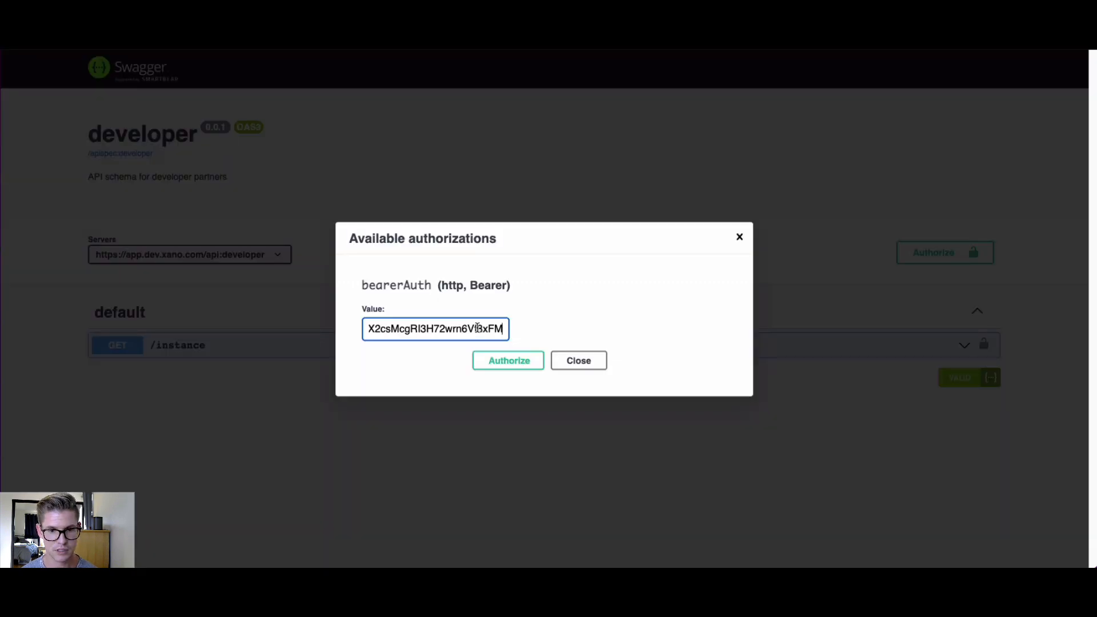
pyautogui.click(508, 360)
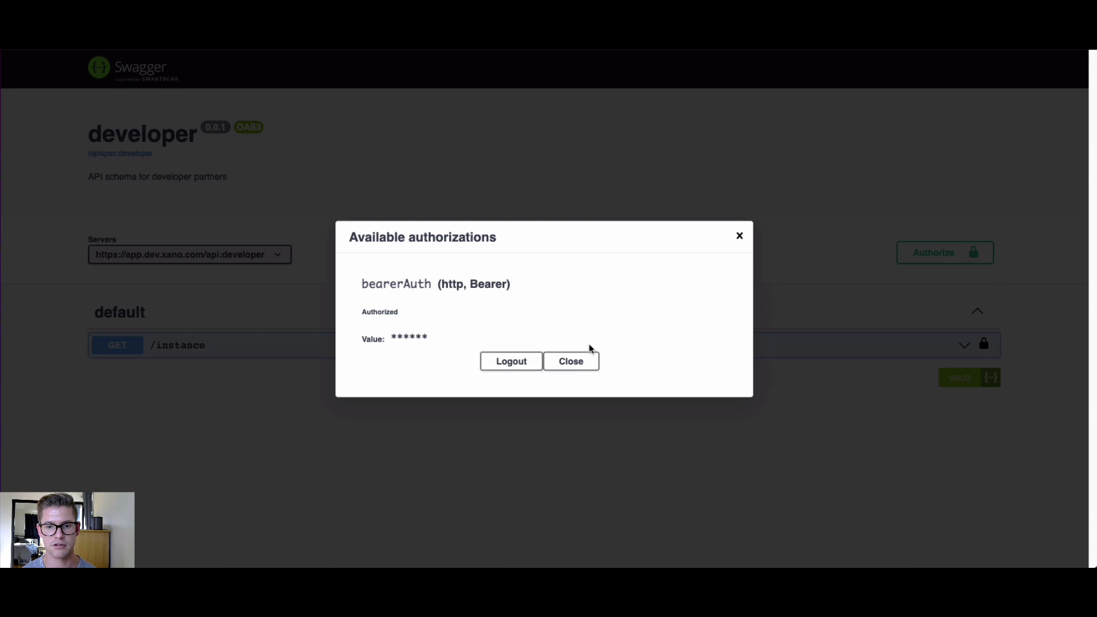
pyautogui.click(571, 361)
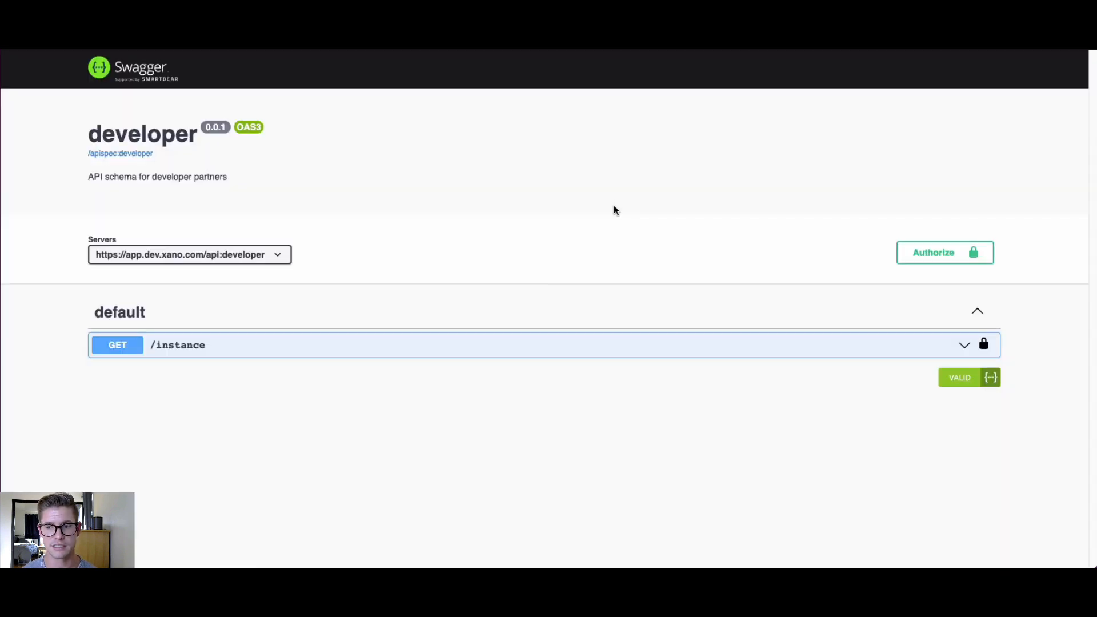
pyautogui.moveTo(395, 348)
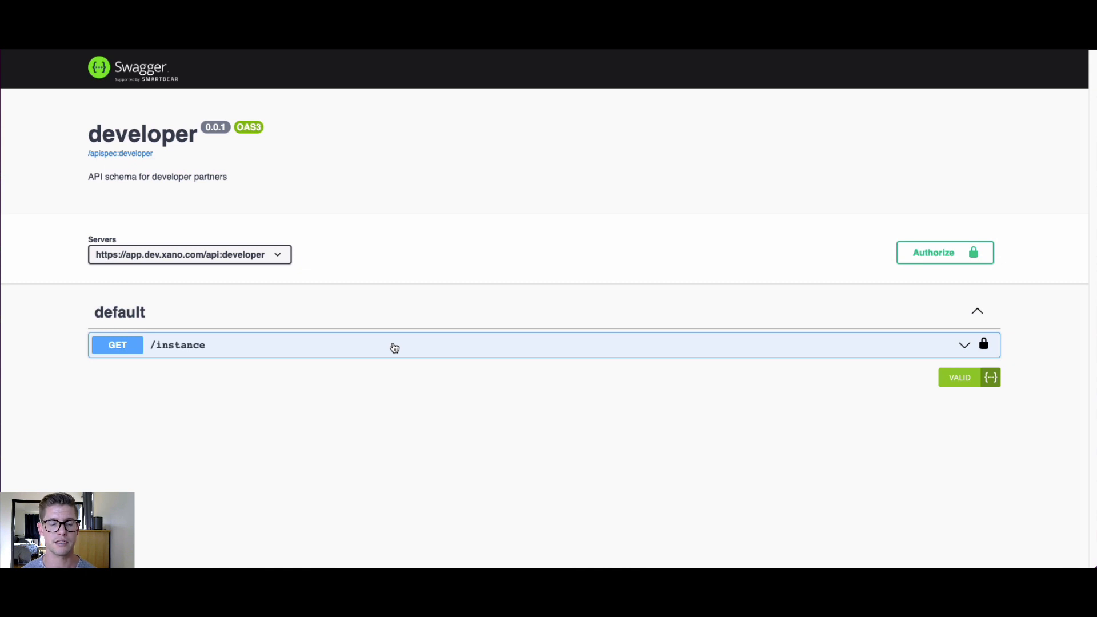
# Run the GET /instance request via Try it out and Execute
pyautogui.click(394, 345)
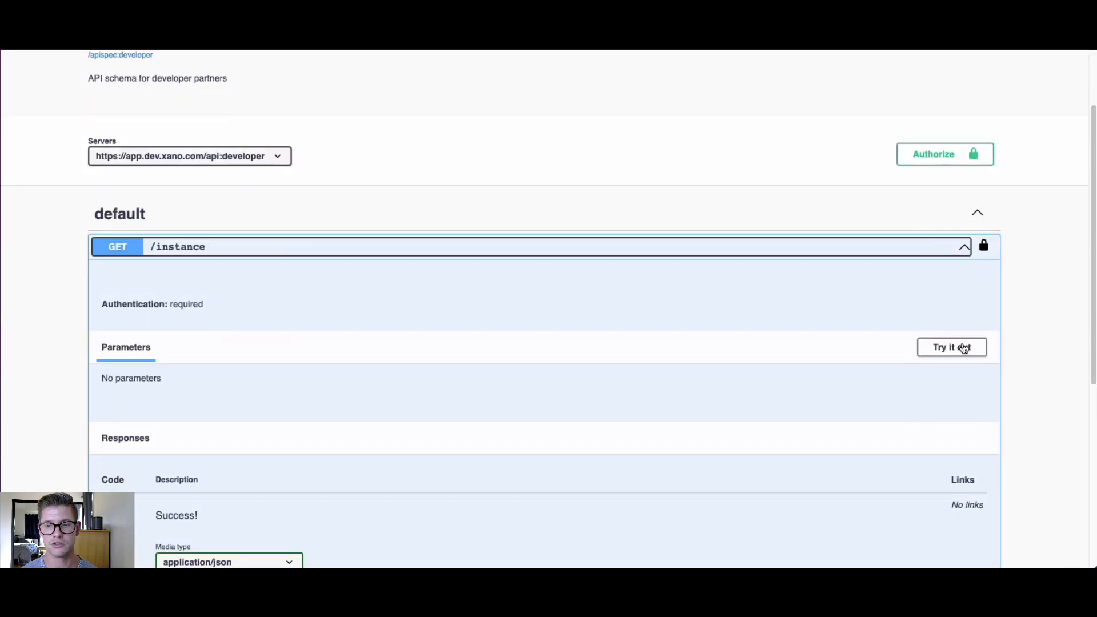
pyautogui.click(952, 347)
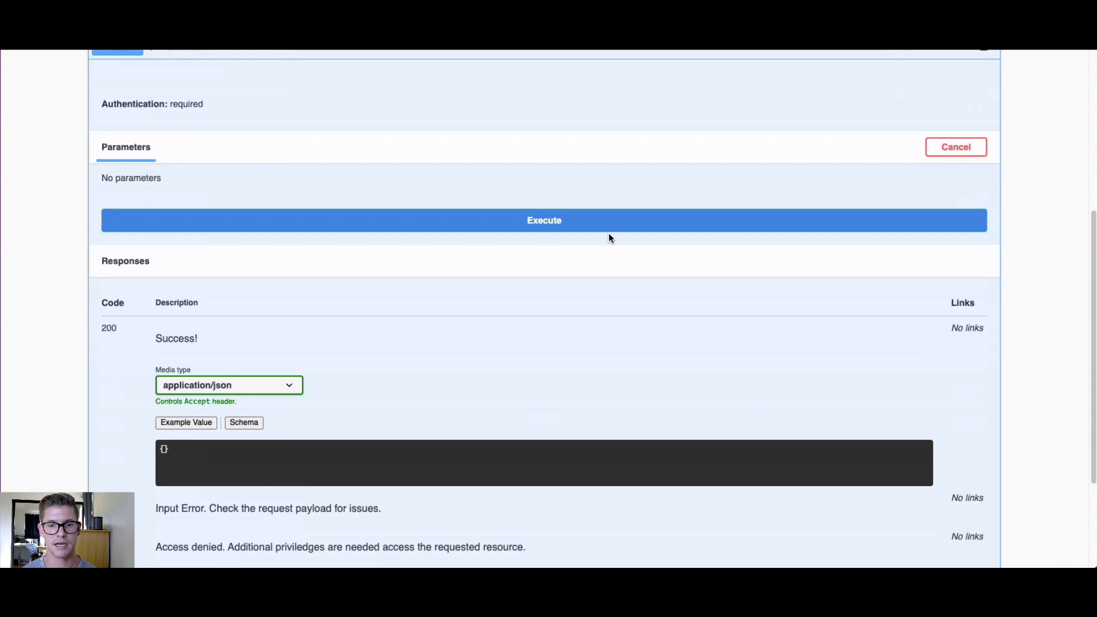
pyautogui.click(544, 219)
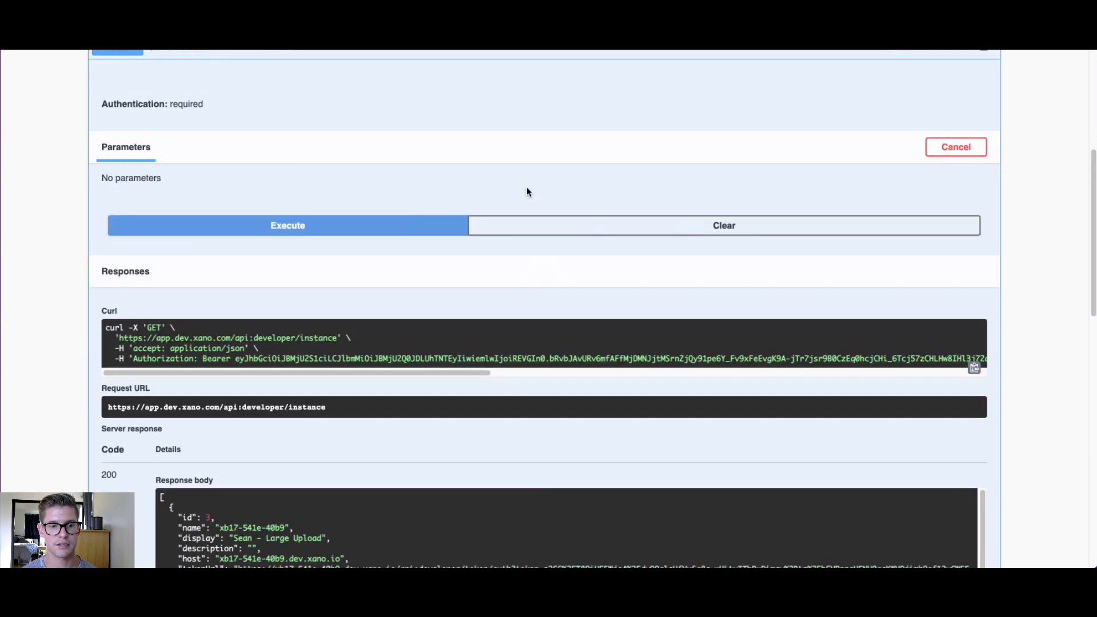
# Scroll through the 200 response to locate First Instance's tokenUrl
pyautogui.scroll(-3)
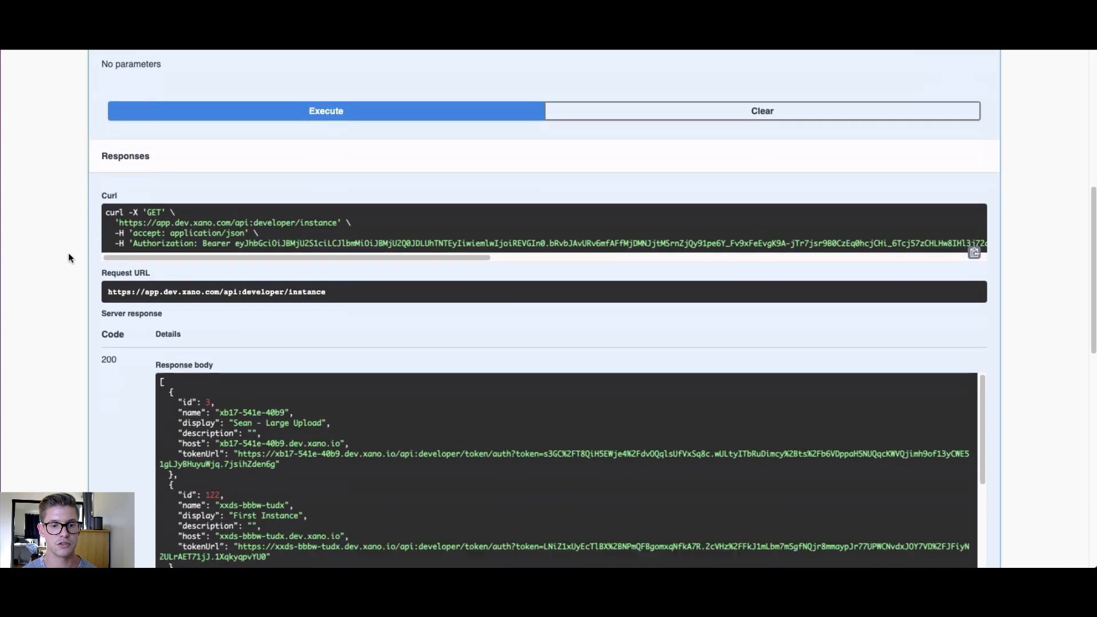
pyautogui.scroll(-3)
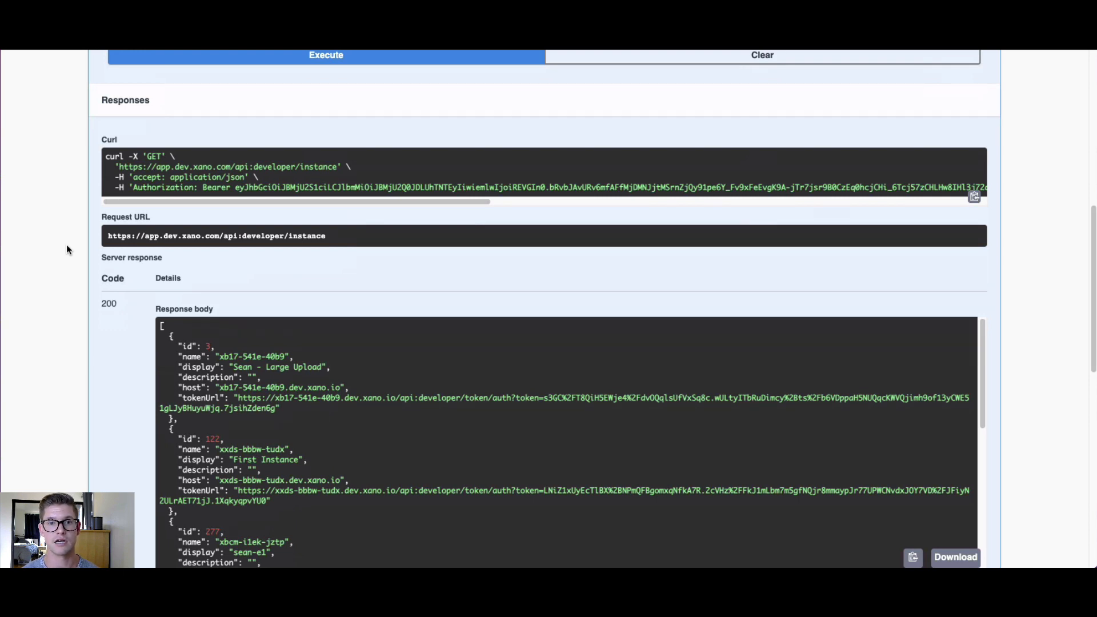
pyautogui.moveTo(58, 300)
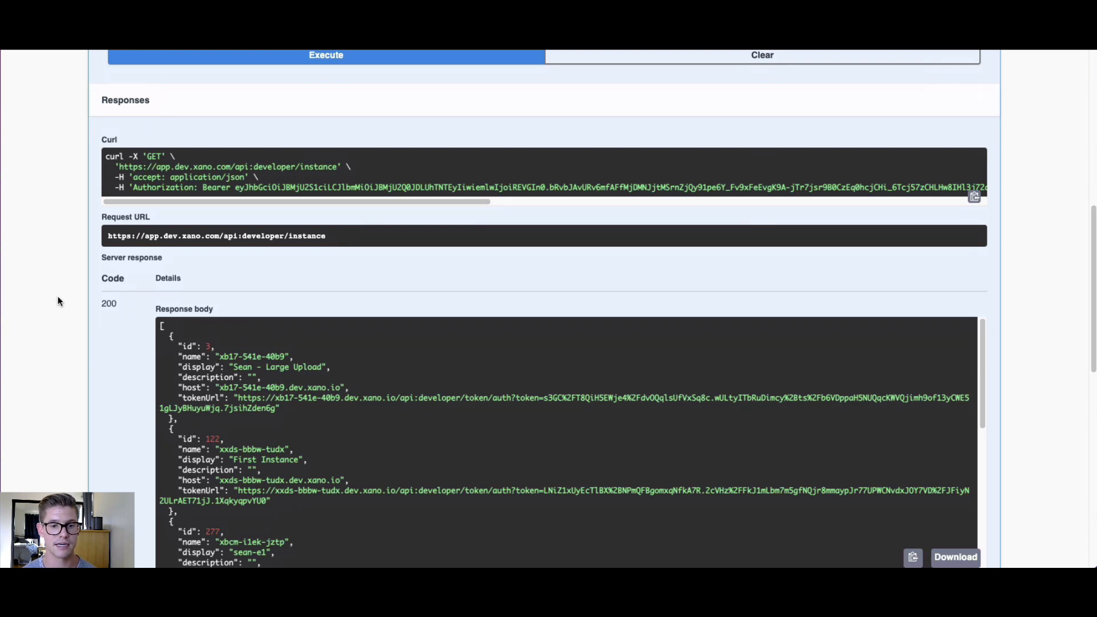
pyautogui.scroll(-3)
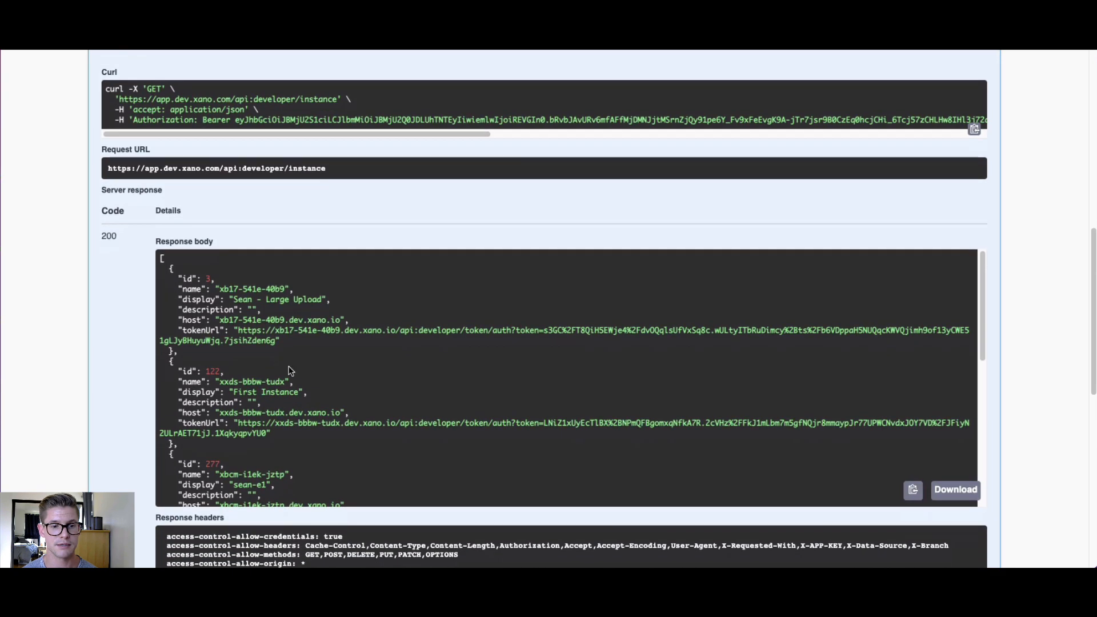
pyautogui.scroll(-3)
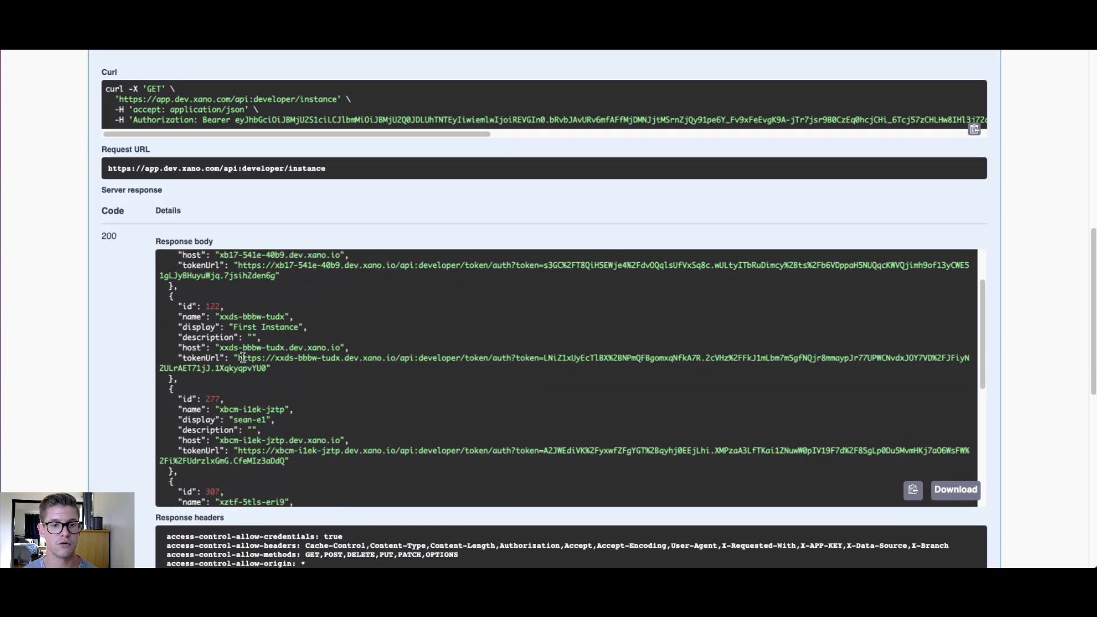
pyautogui.scroll(3)
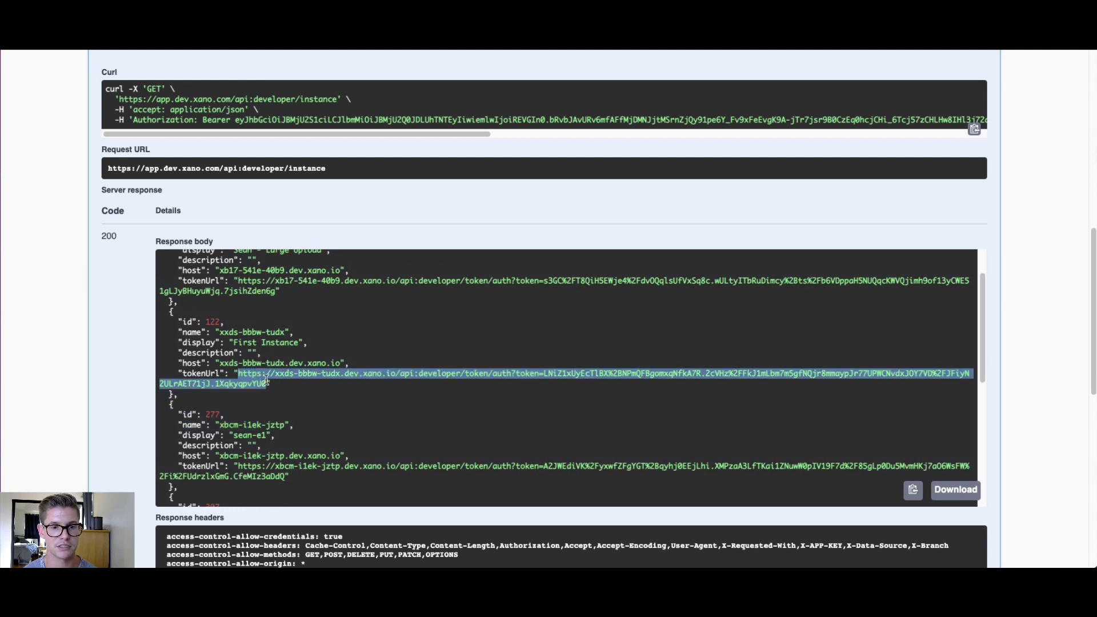
pyautogui.moveTo(317, 342)
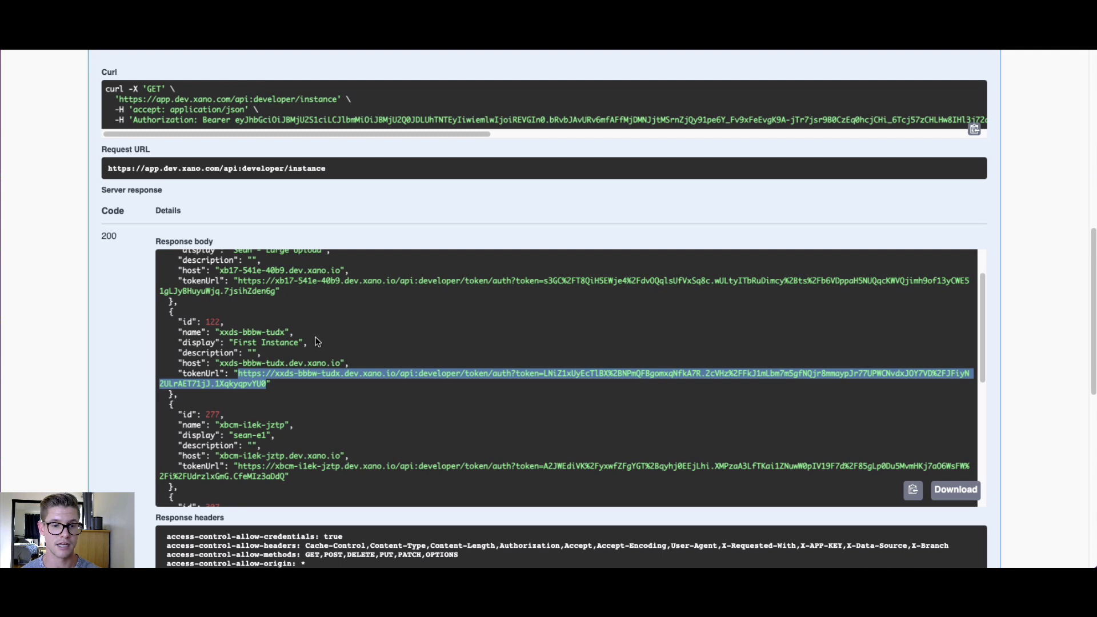
pyautogui.moveTo(257, 373)
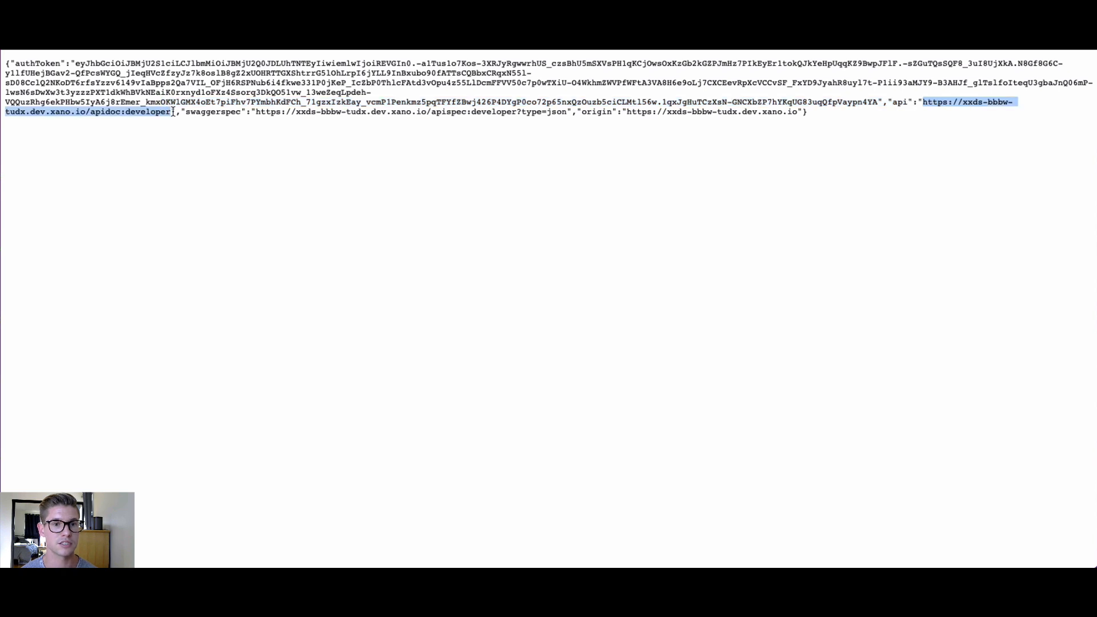
# Copy the "api" documentation link from the token URL's returned JSON
pyautogui.click(307, 152)
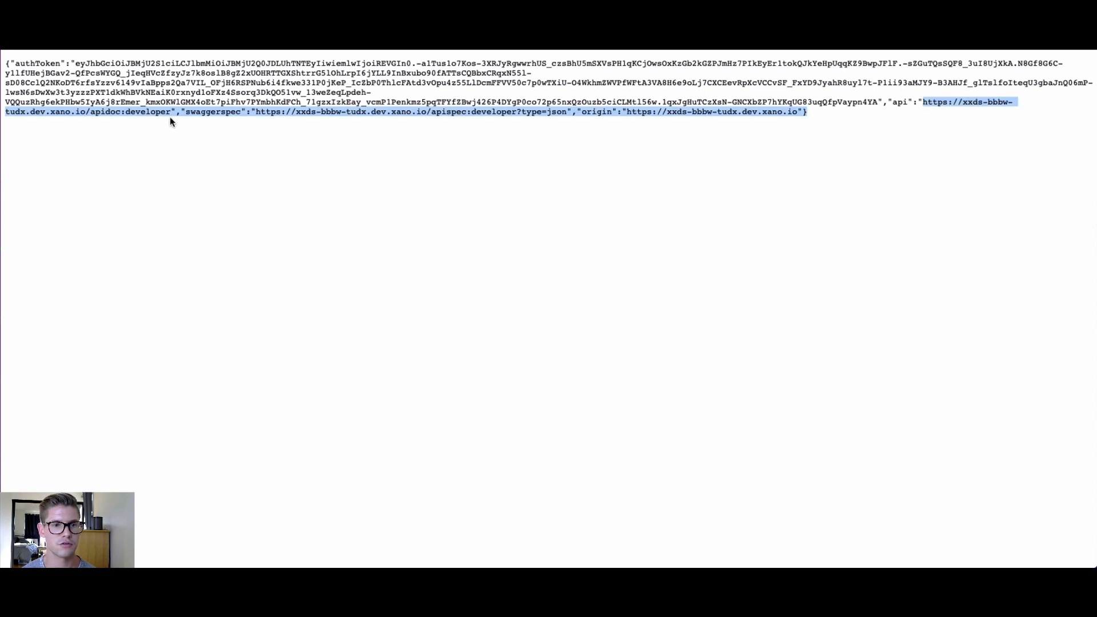
pyautogui.rightClick(171, 112)
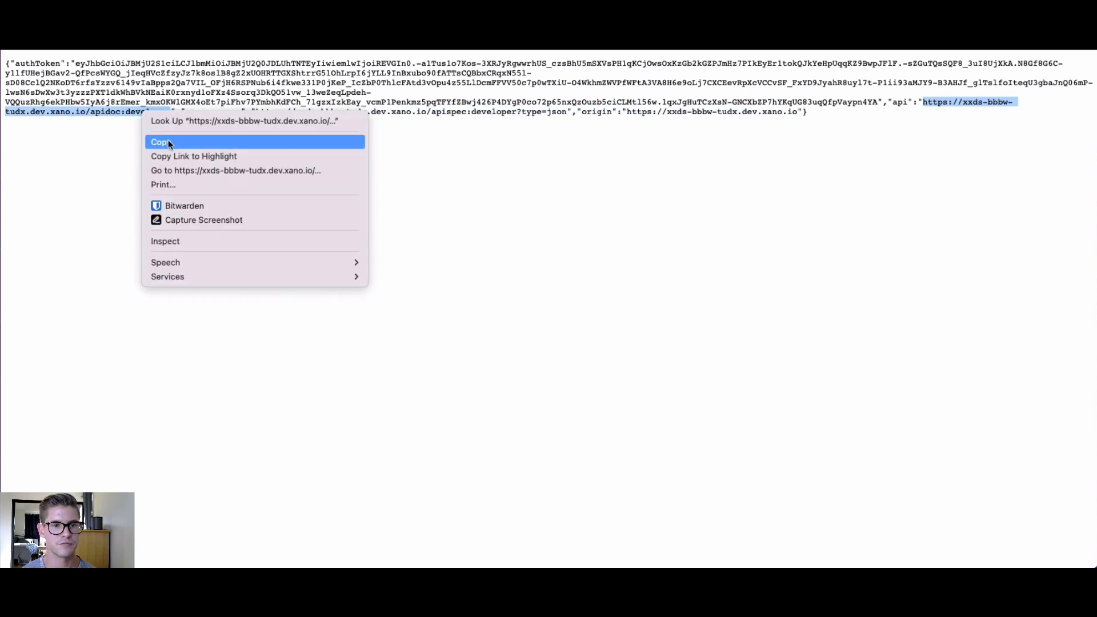
pyautogui.click(161, 142)
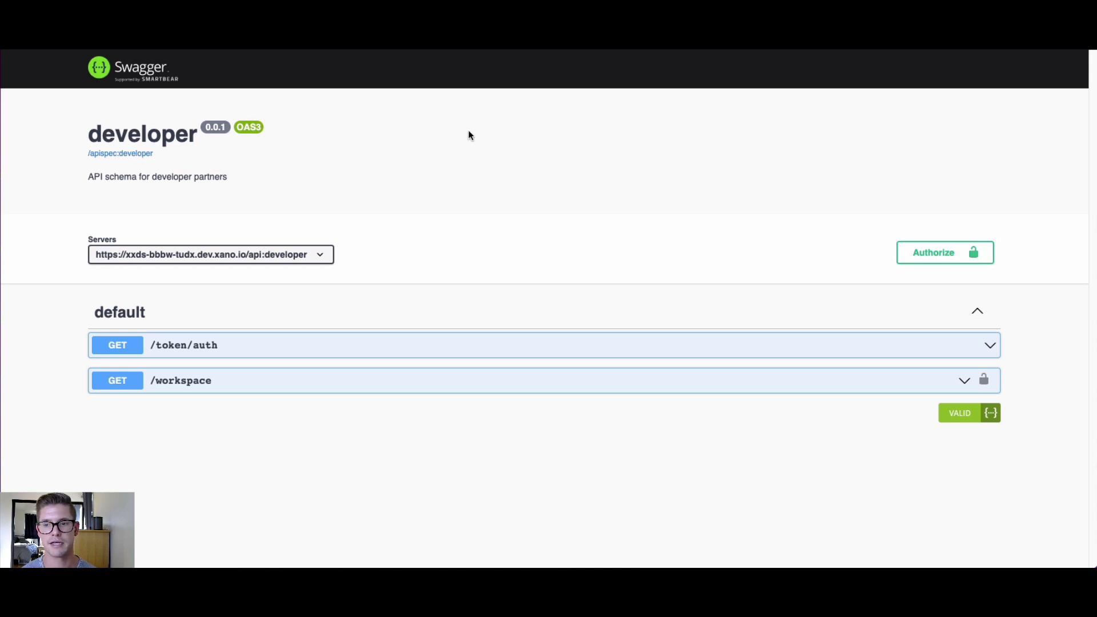
pyautogui.moveTo(650, 131)
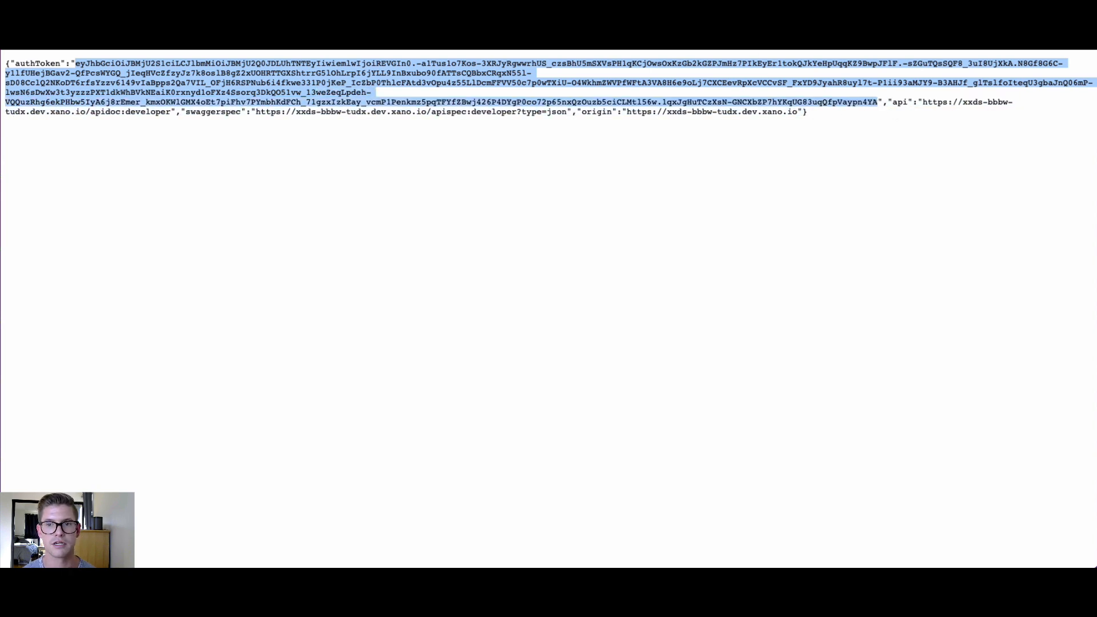
pyautogui.click(943, 253)
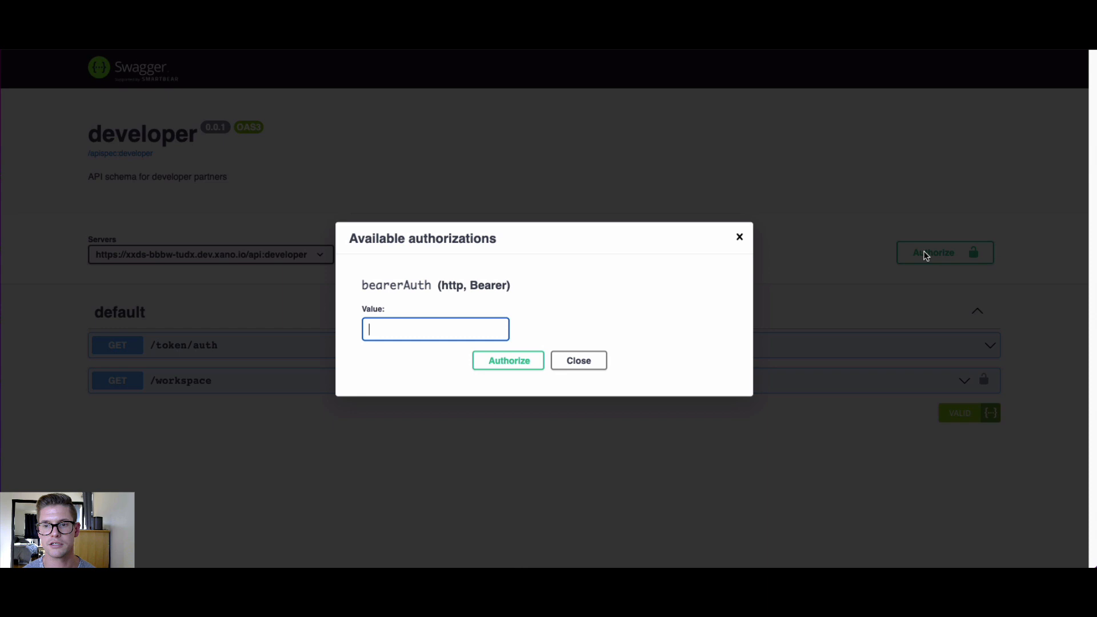
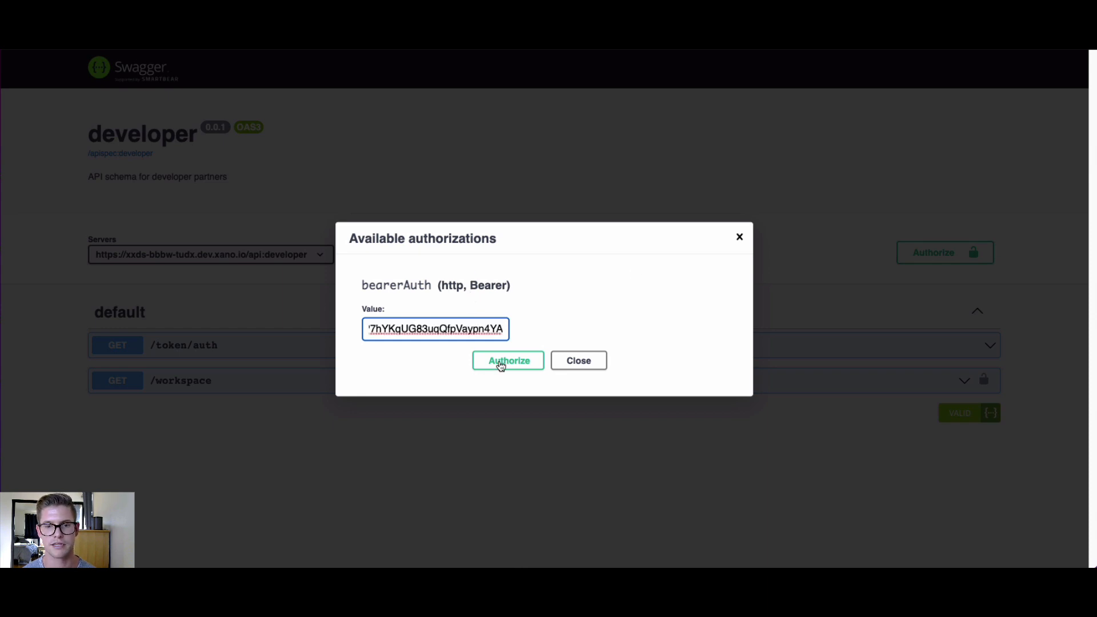
pyautogui.click(508, 360)
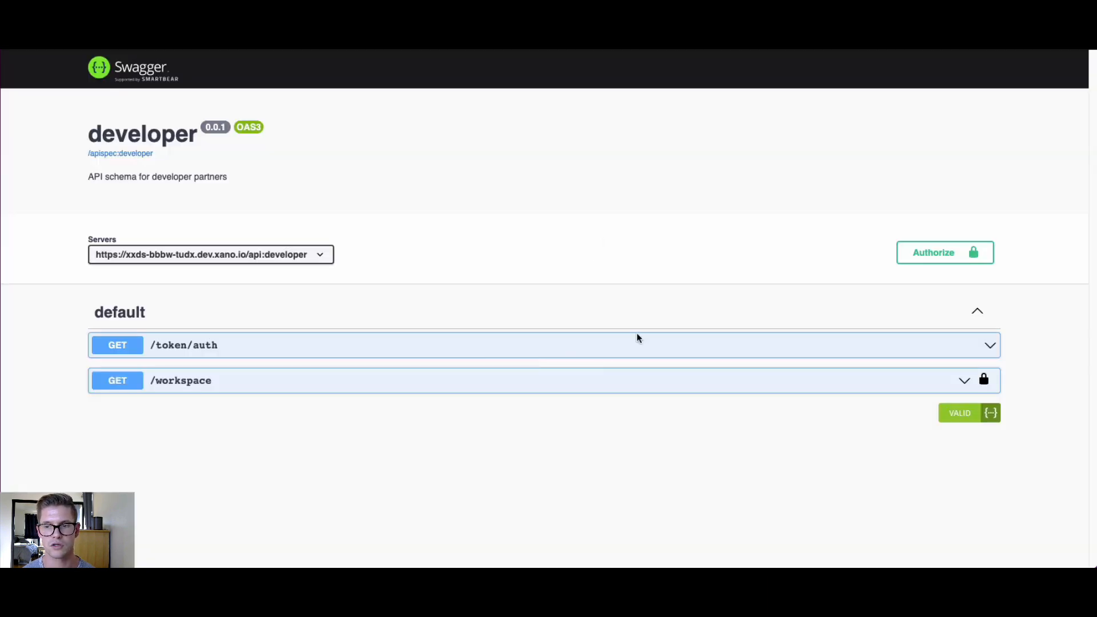
pyautogui.moveTo(458, 385)
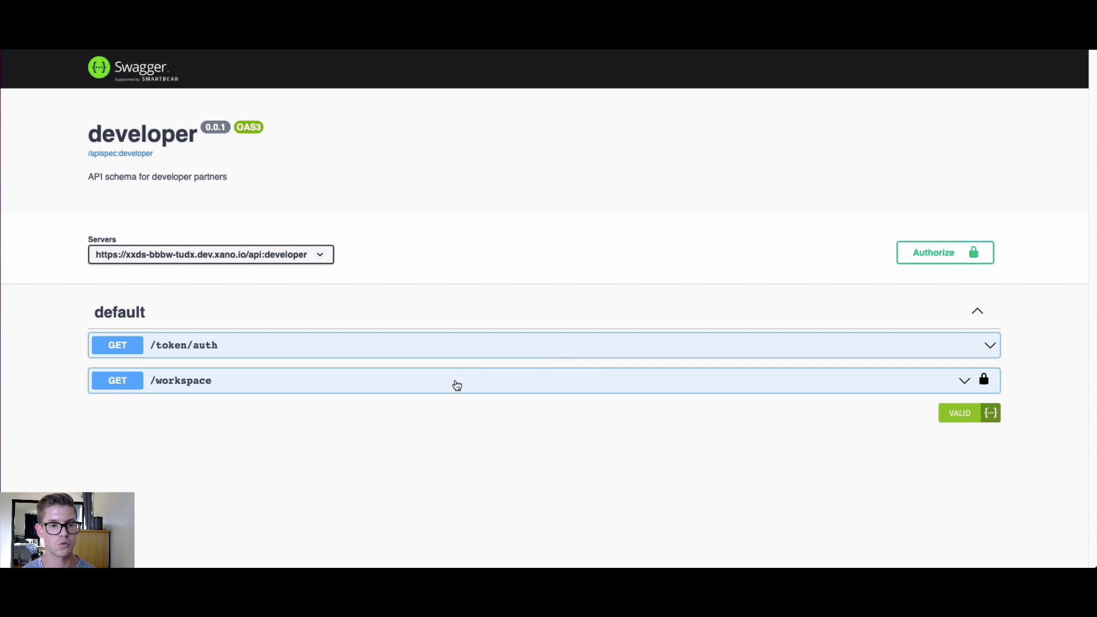
# Run the GET /workspace request via Try it out and Execute
pyautogui.click(457, 379)
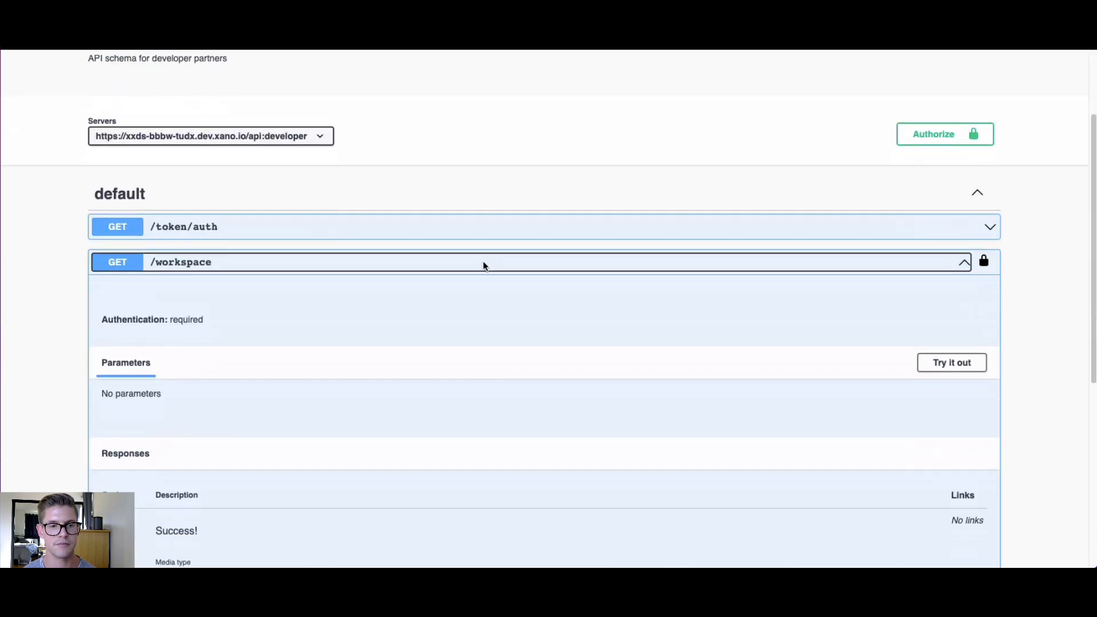
pyautogui.click(951, 362)
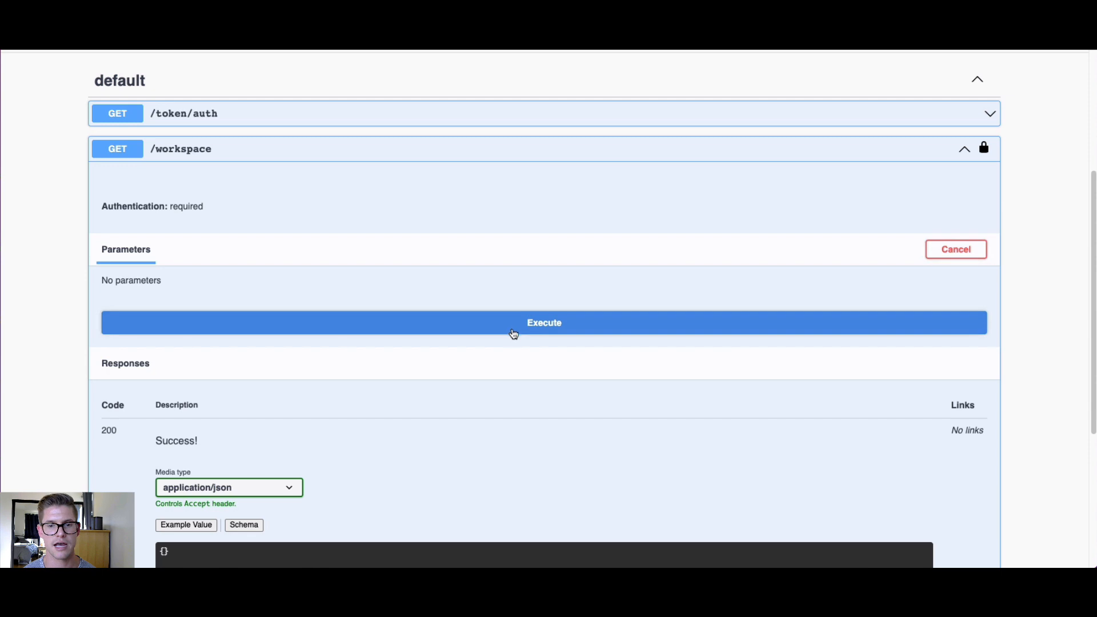
pyautogui.click(544, 322)
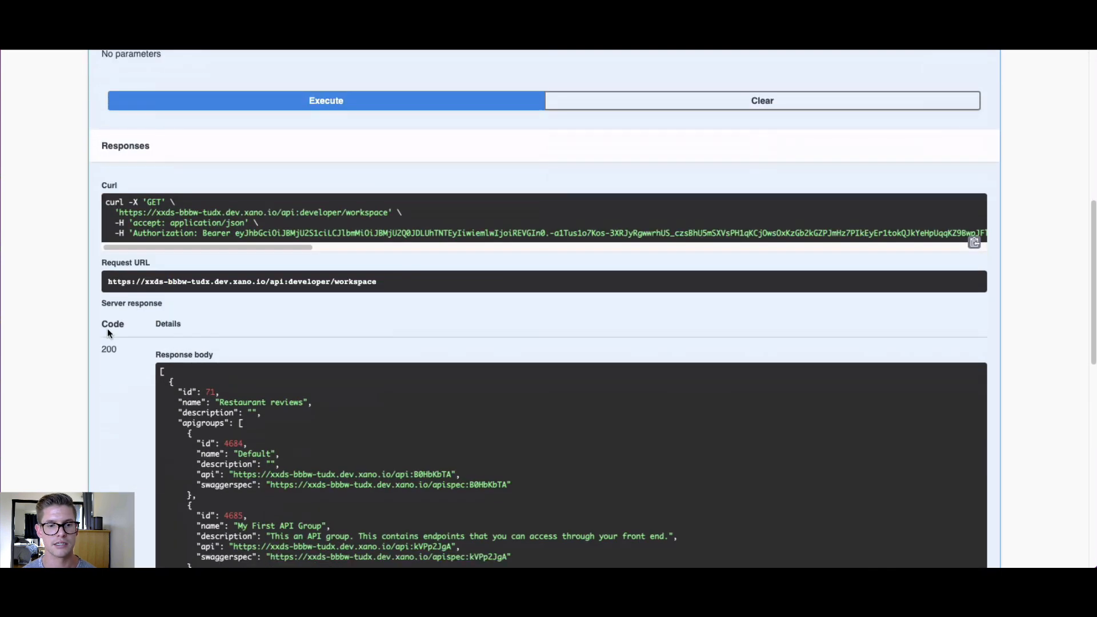
# Select the Default API group's swaggerspec URL in the Restaurant reviews response
pyautogui.scroll(-3)
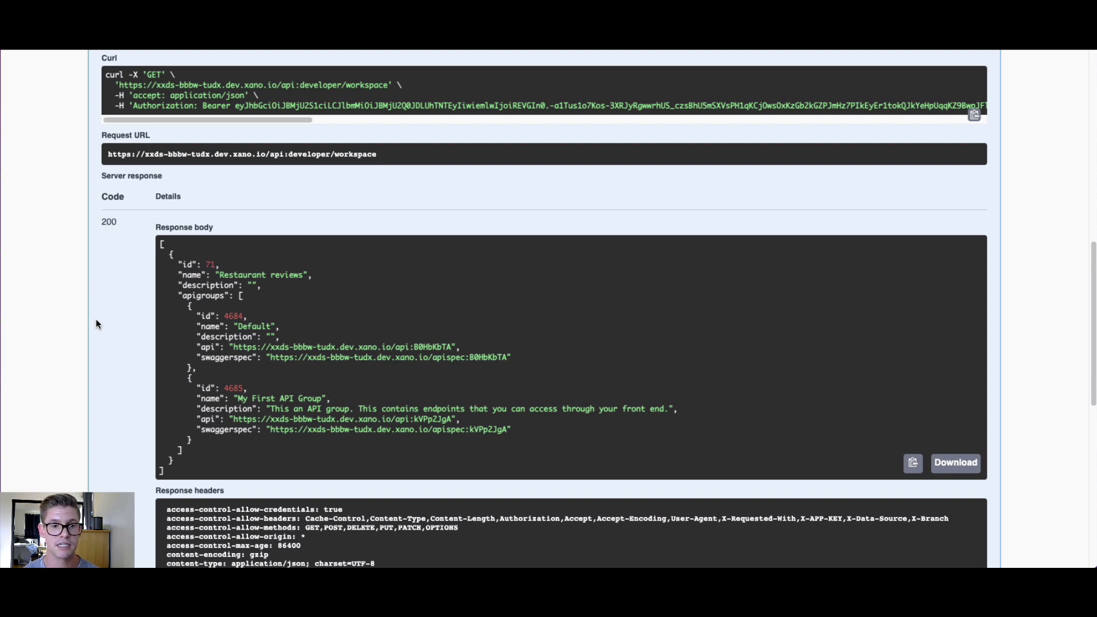
pyautogui.moveTo(126, 304)
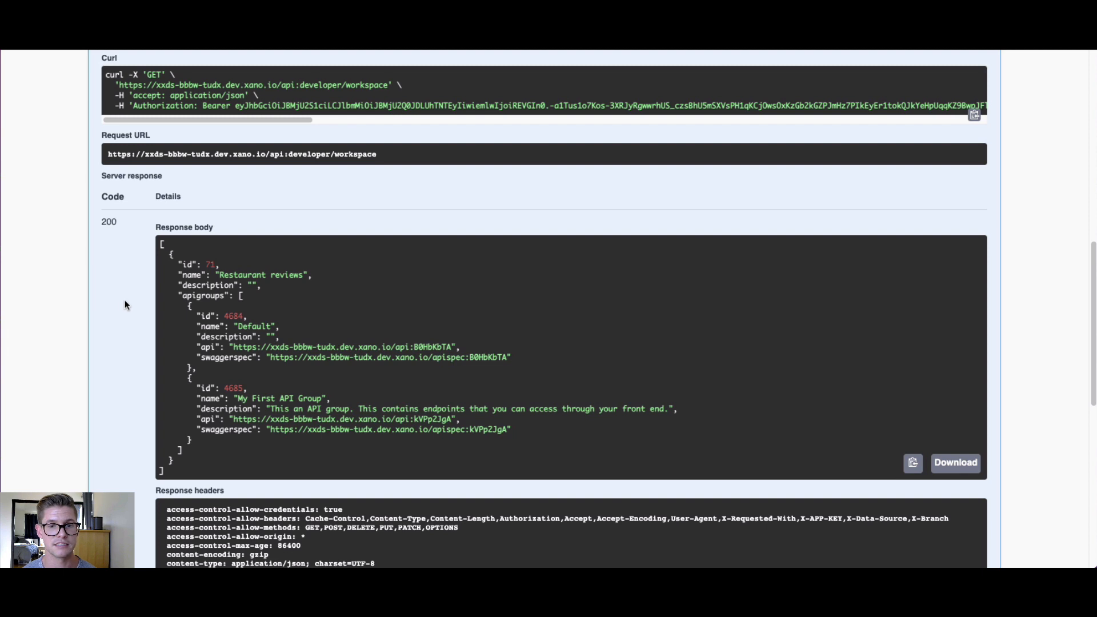
pyautogui.moveTo(53, 347)
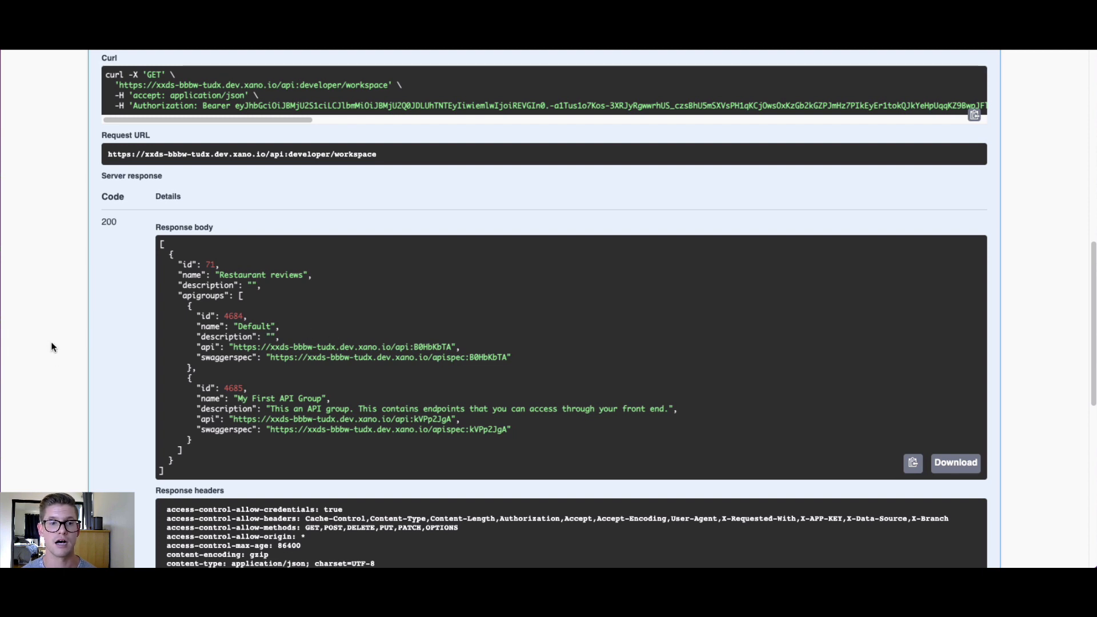
pyautogui.moveTo(83, 336)
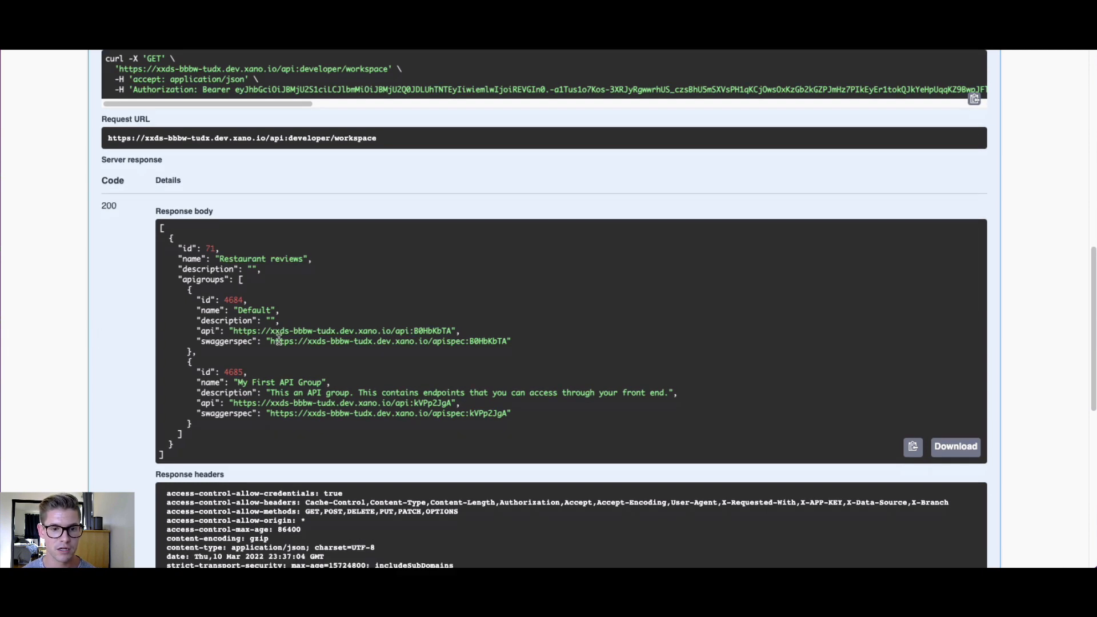
pyautogui.doubleClick(280, 342)
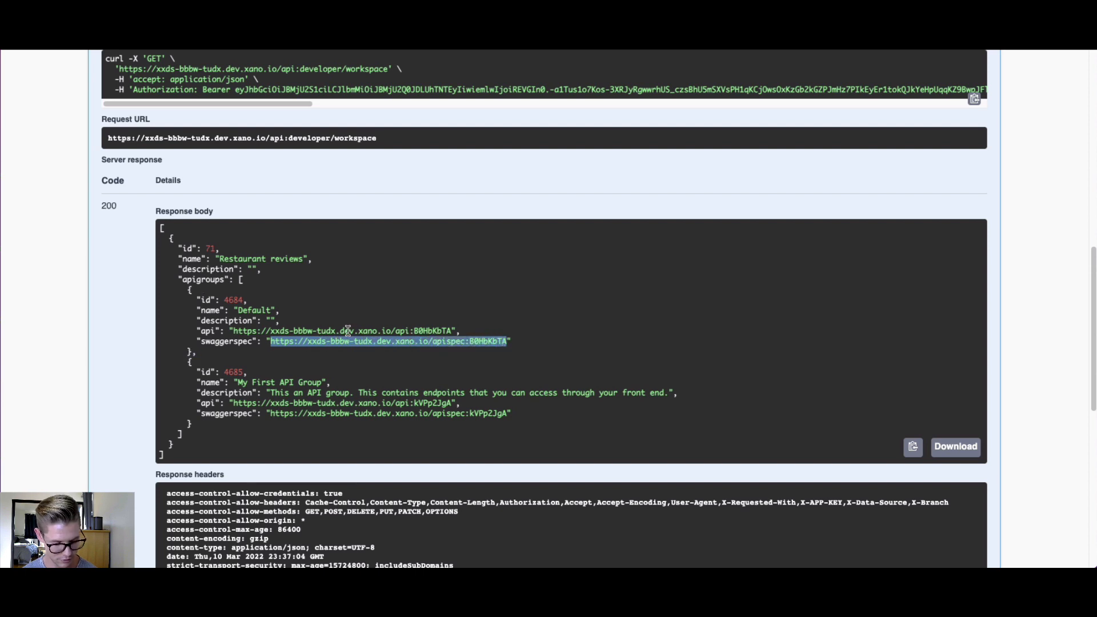
pyautogui.moveTo(259, 310)
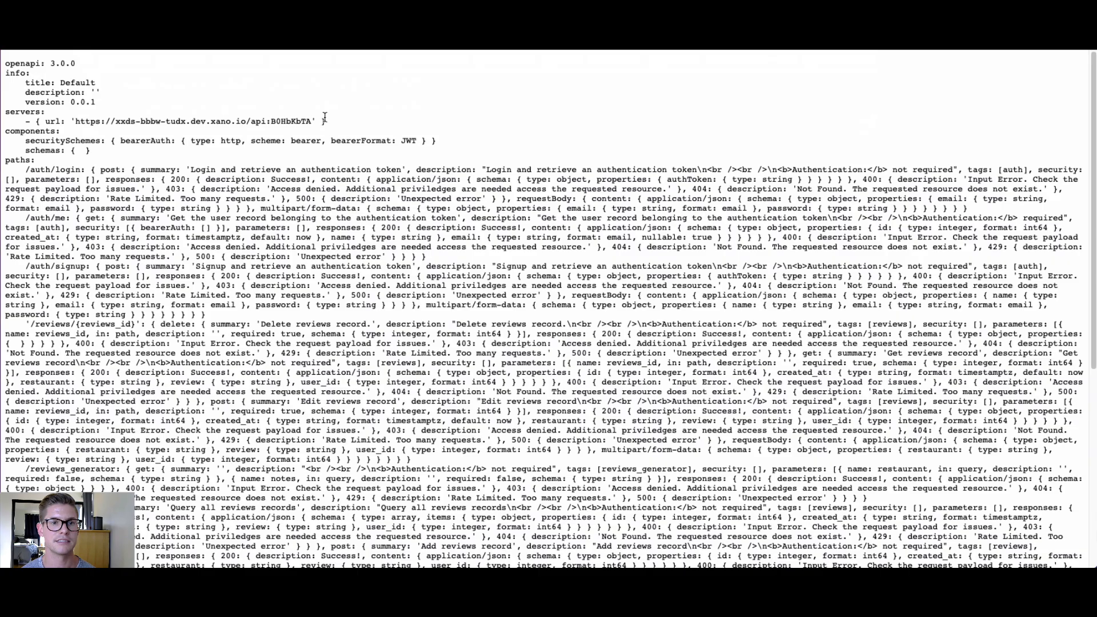
pyautogui.moveTo(320, 114)
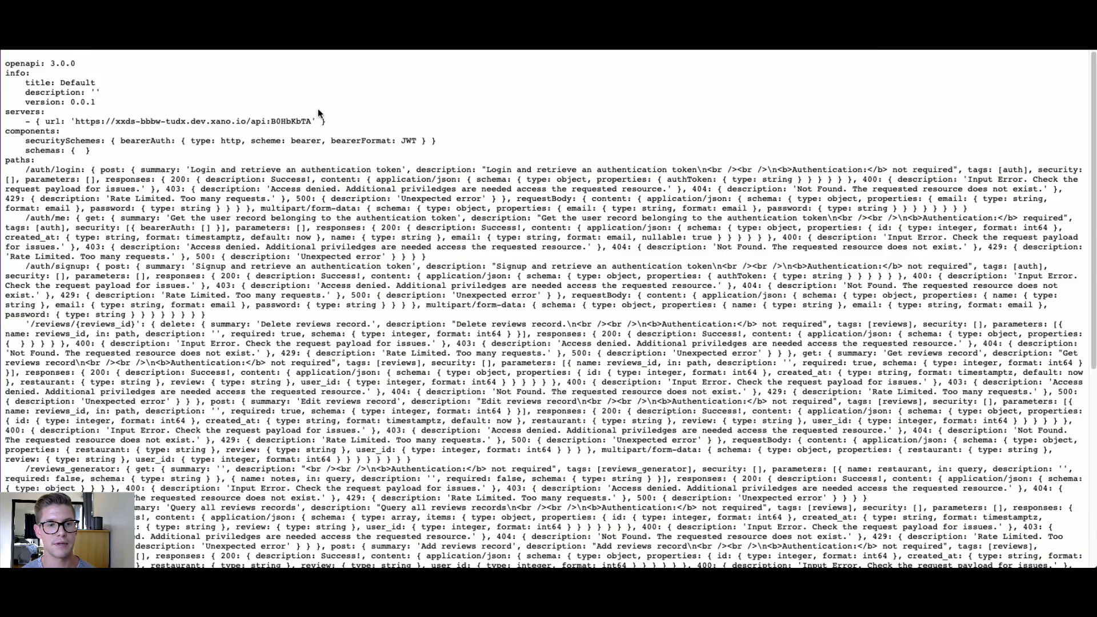
pyautogui.moveTo(335, 56)
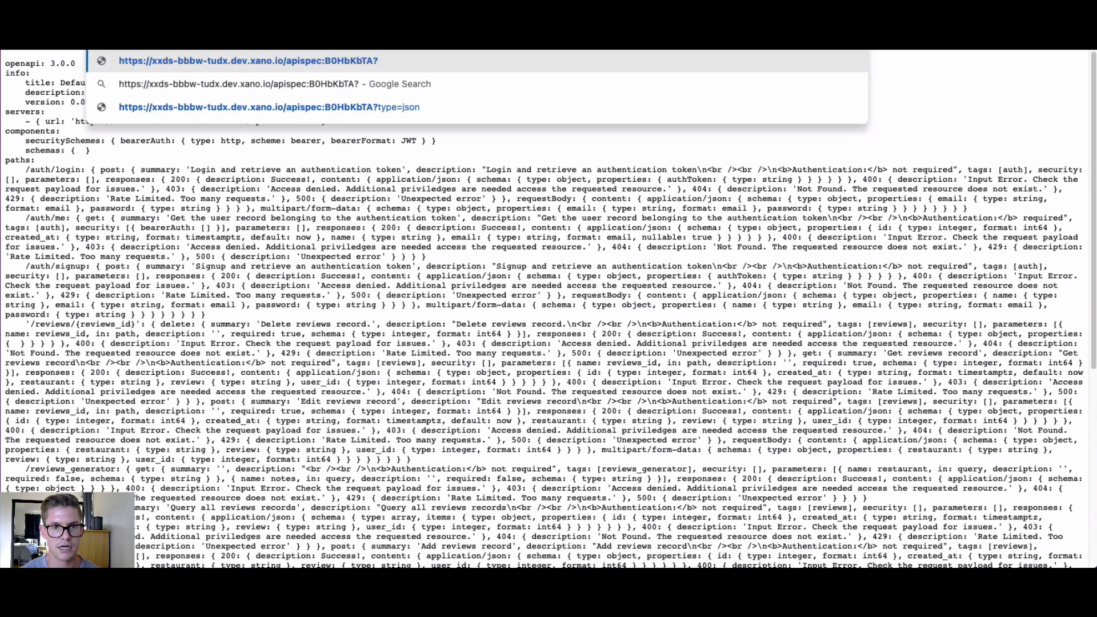
# Load the Default group's swaggerspec URL with ?type=json appended
pyautogui.write('type')
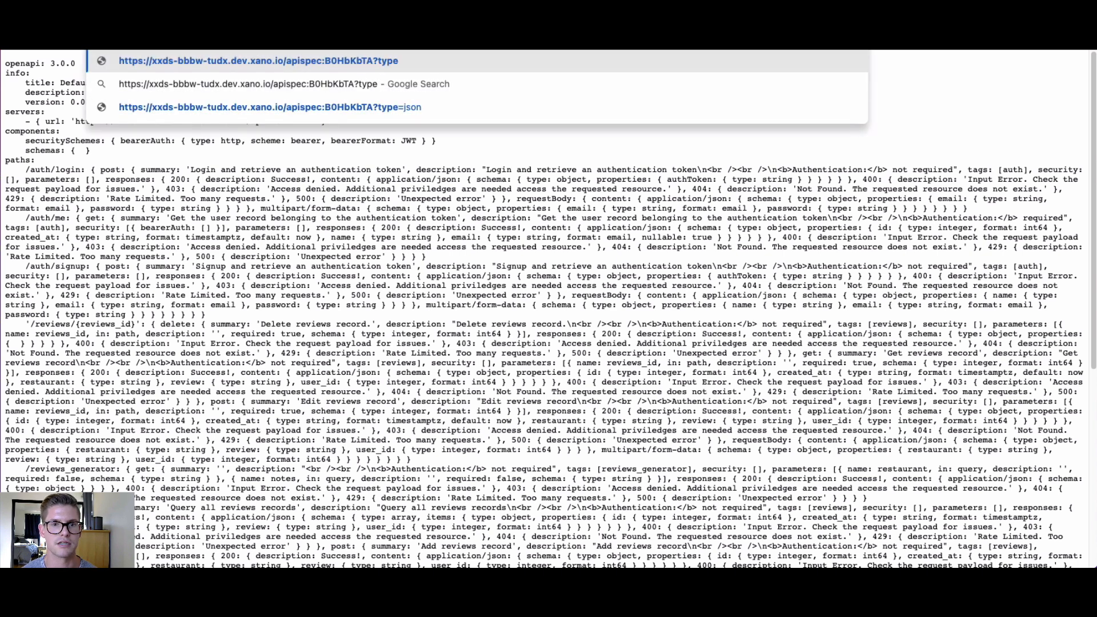
pyautogui.moveTo(409, 108)
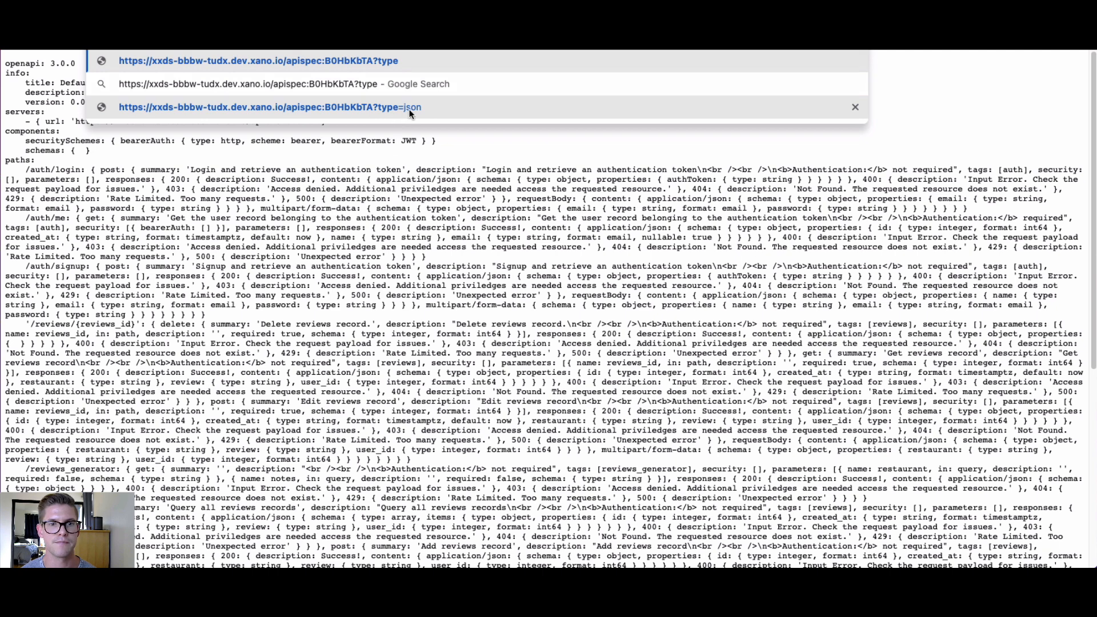
pyautogui.click(270, 107)
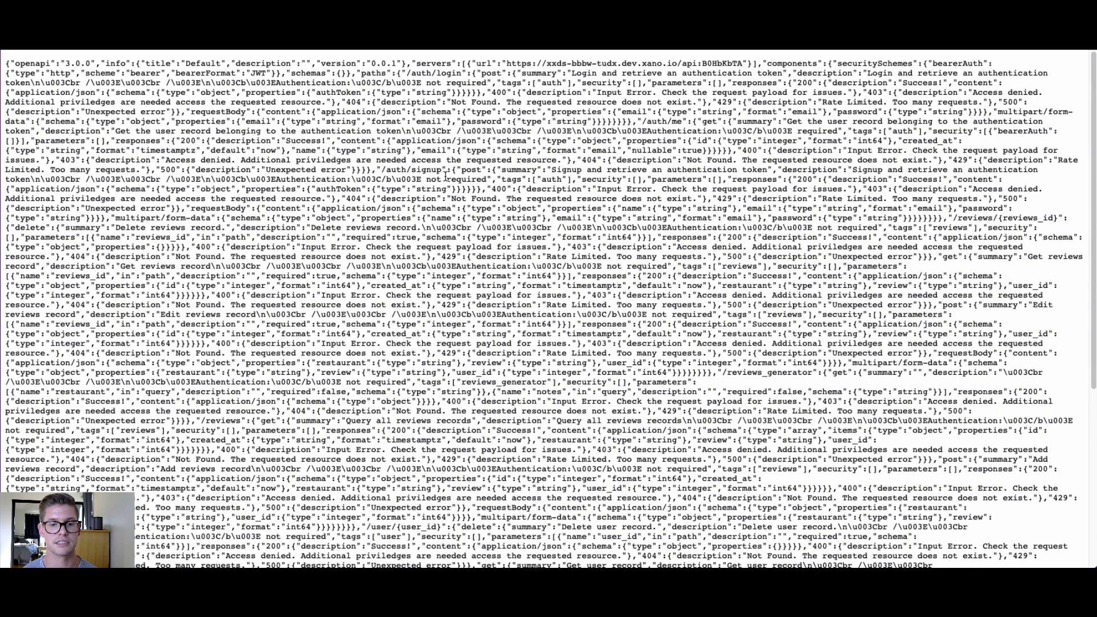
pyautogui.scroll(-3)
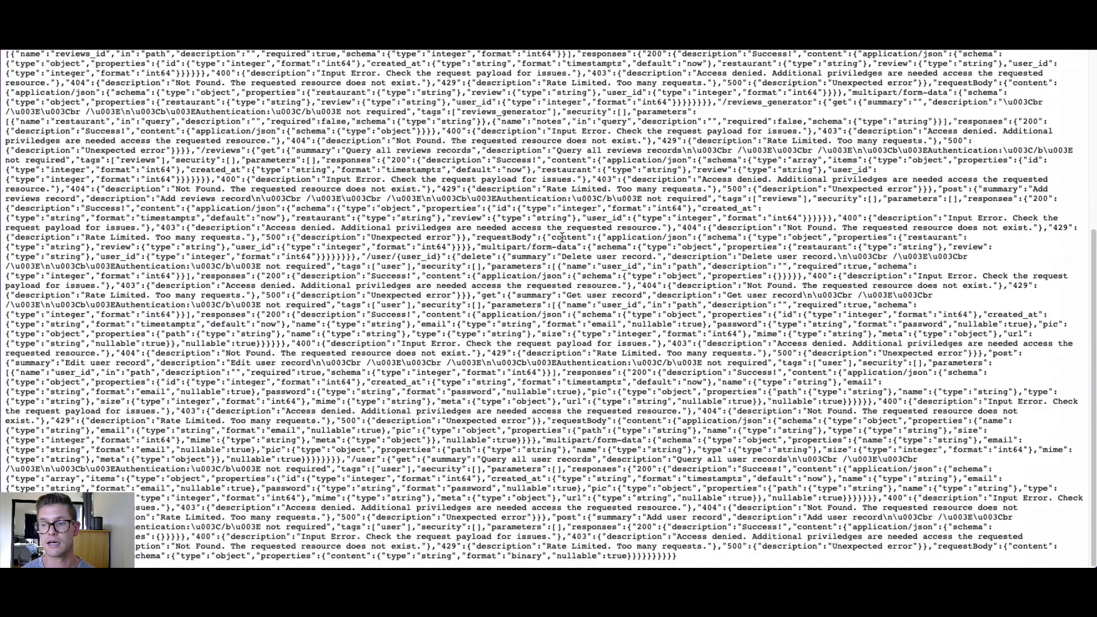
pyautogui.scroll(3)
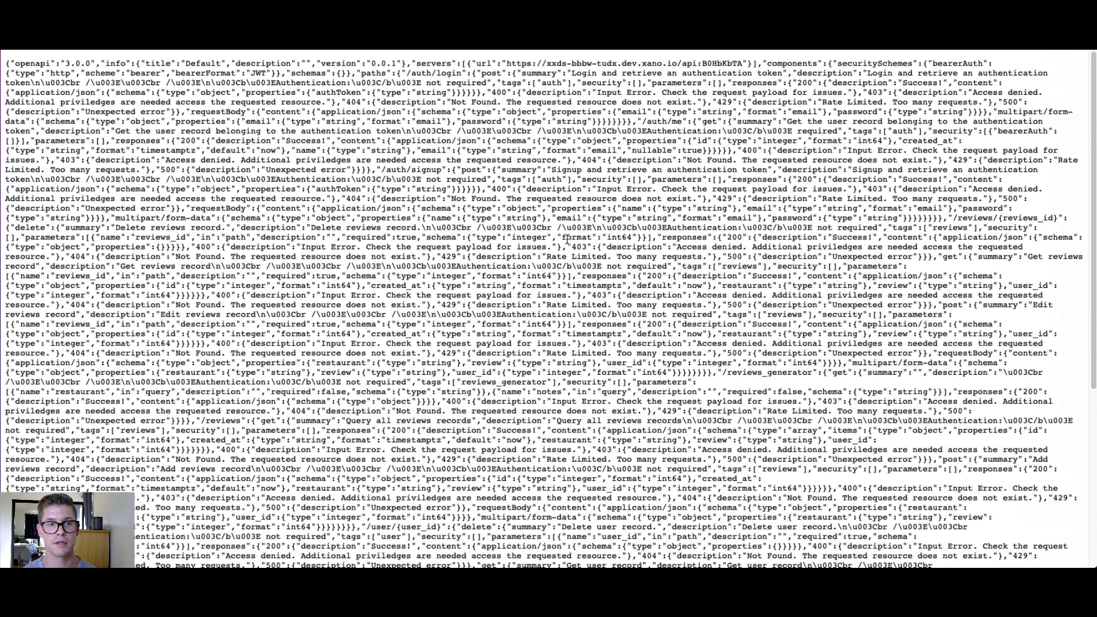